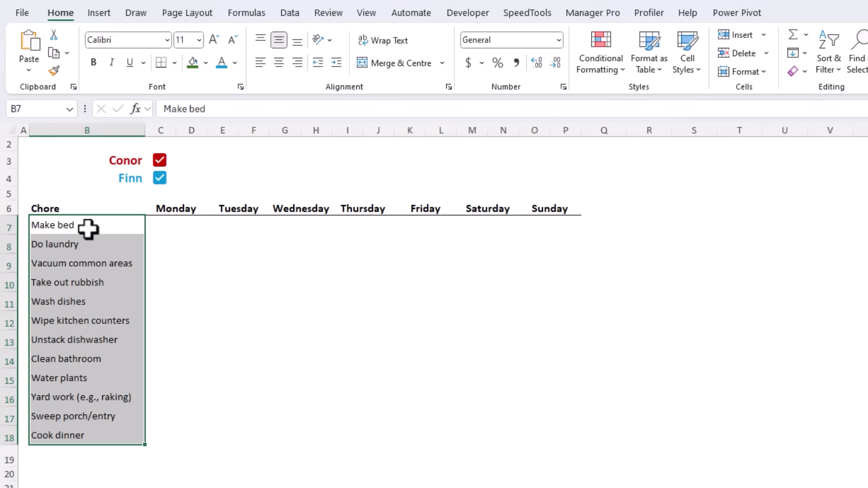
Add checkboxes to the Monday cells, coloured red in Conor's column and blue in Finn's.
click(52, 225)
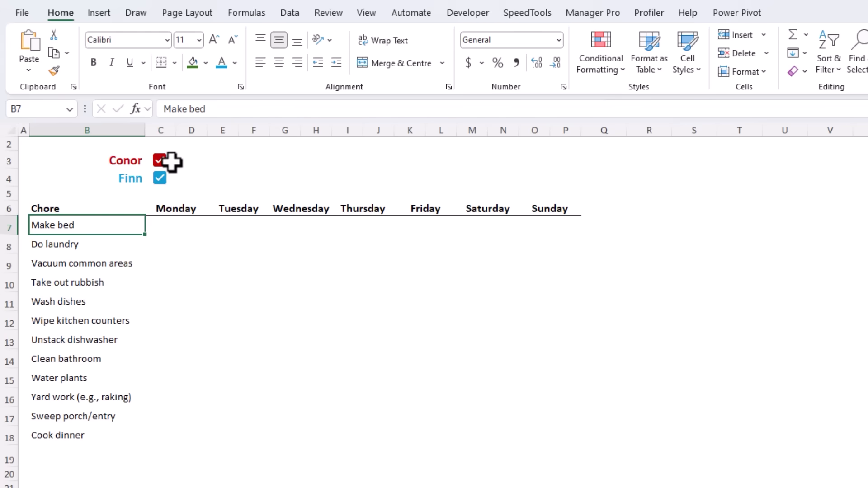
click(161, 160)
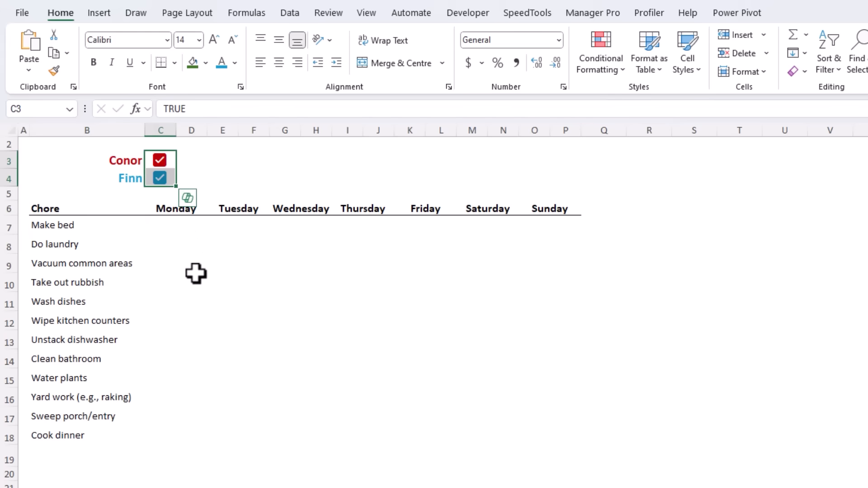
drag(160, 225, 186, 438)
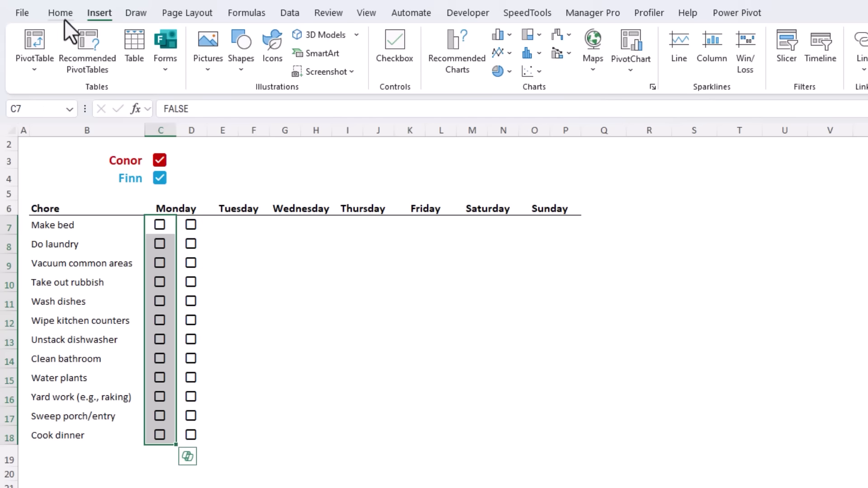
click(235, 63)
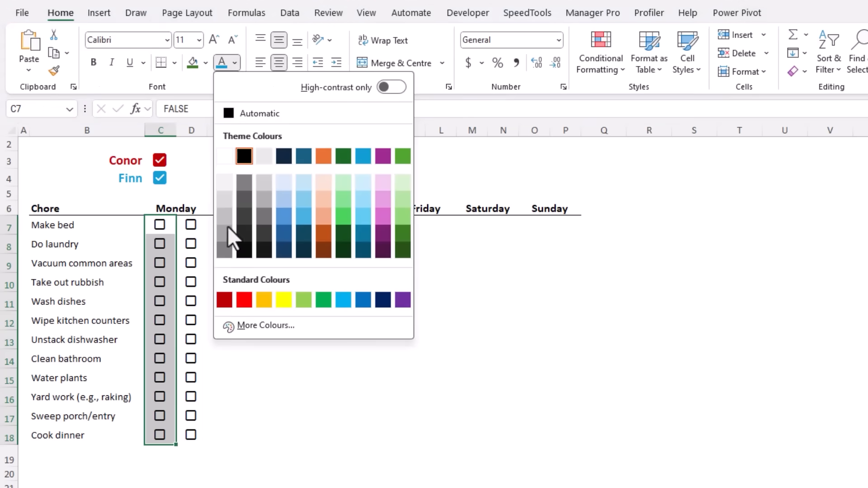
click(224, 299)
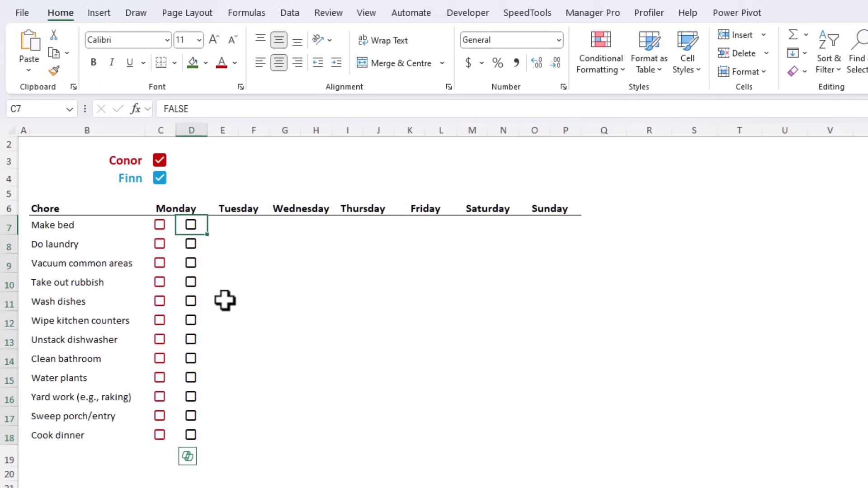
click(235, 63)
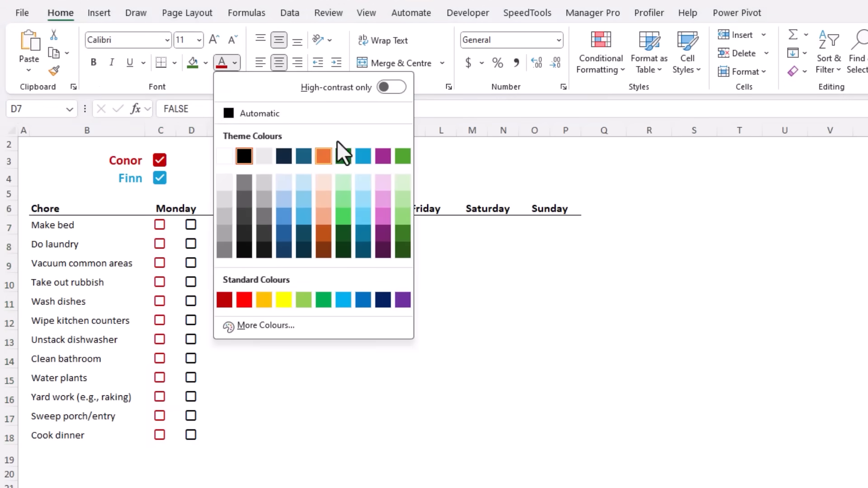
click(324, 156)
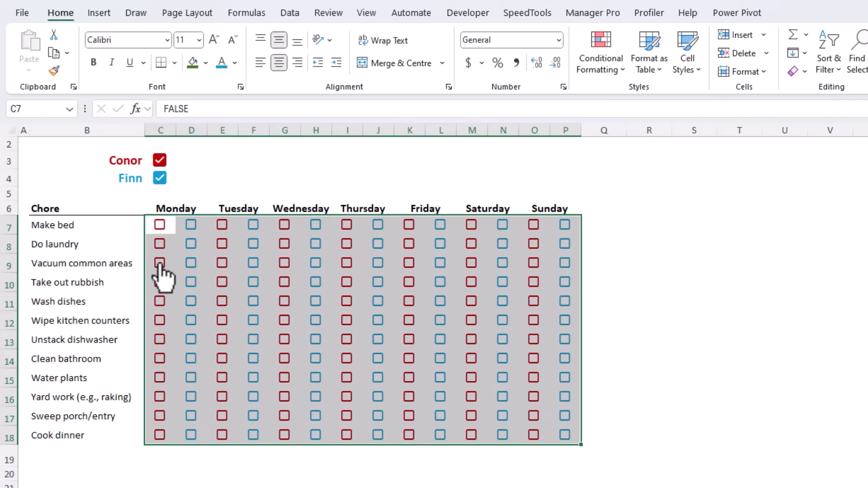
Tick sample completed chores, such as Vacuum common areas for Conor on Monday.
click(190, 301)
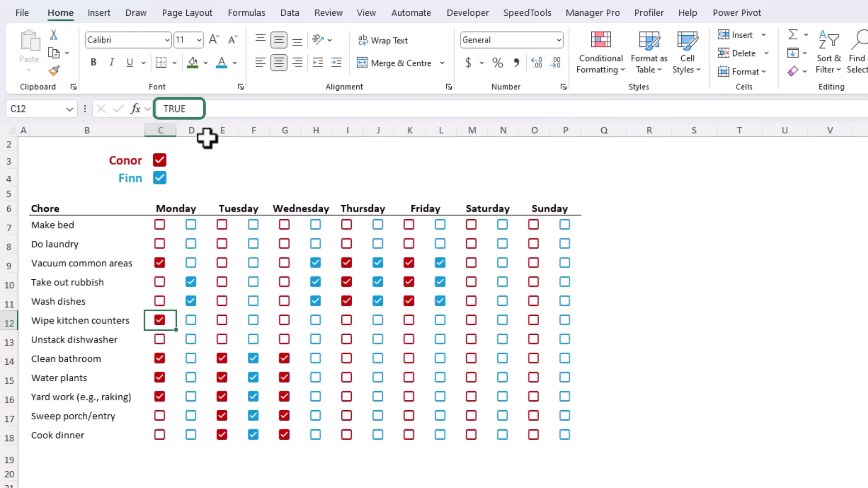
click(160, 302)
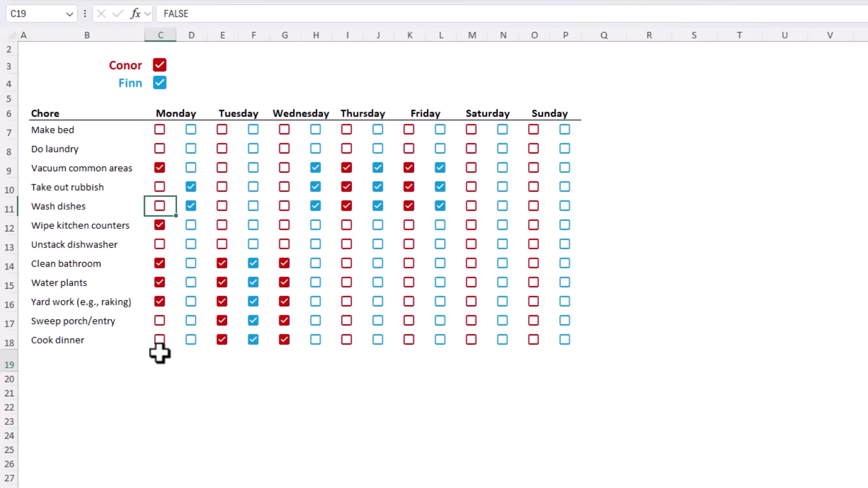
Enter =COUNTIF(C7:C18,TRUE) to count ticks and label the row 'Chore Count'.
text(=c)
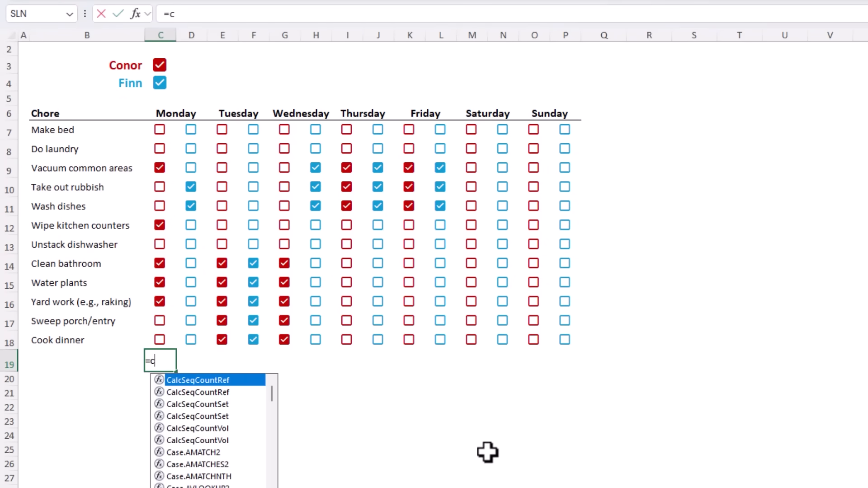
text(OUNTIF()
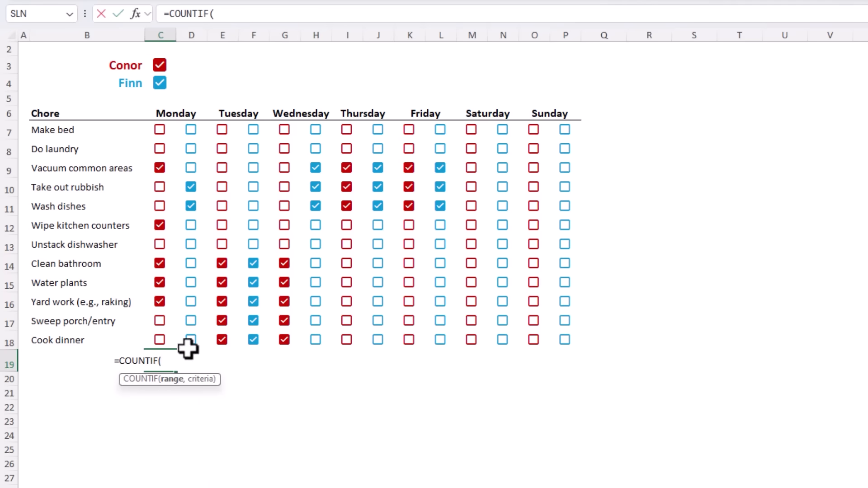
drag(160, 130, 160, 339)
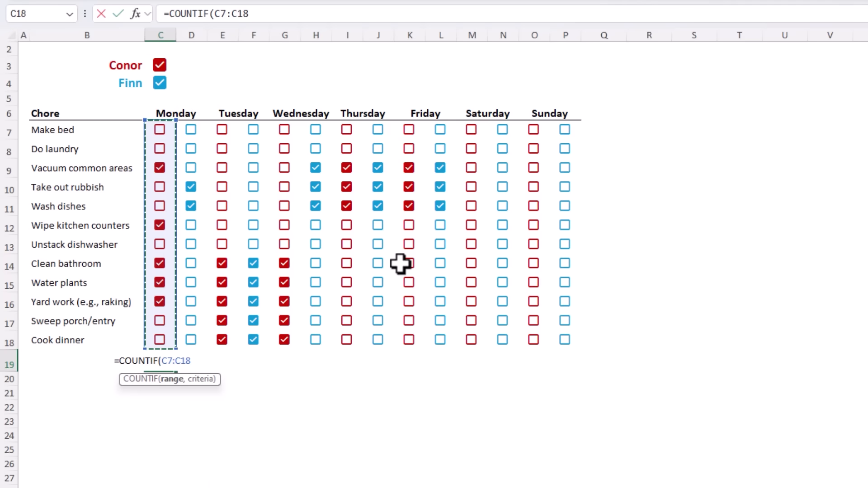
text(,tru)
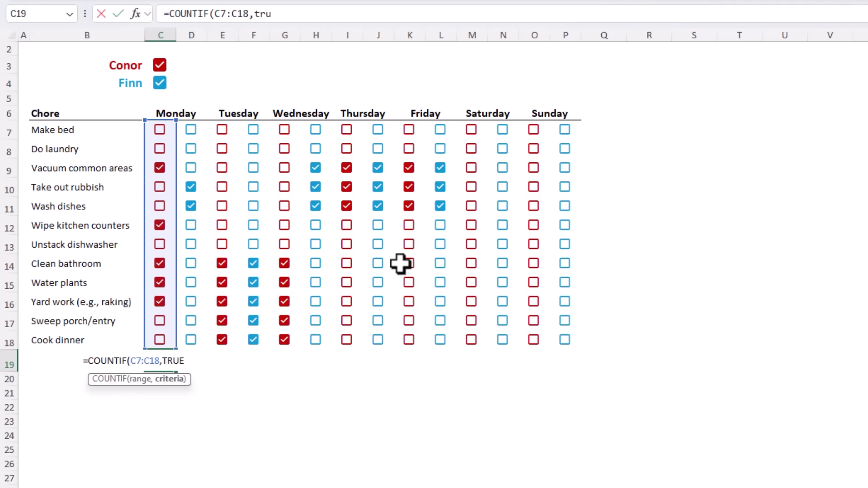
key(Enter)
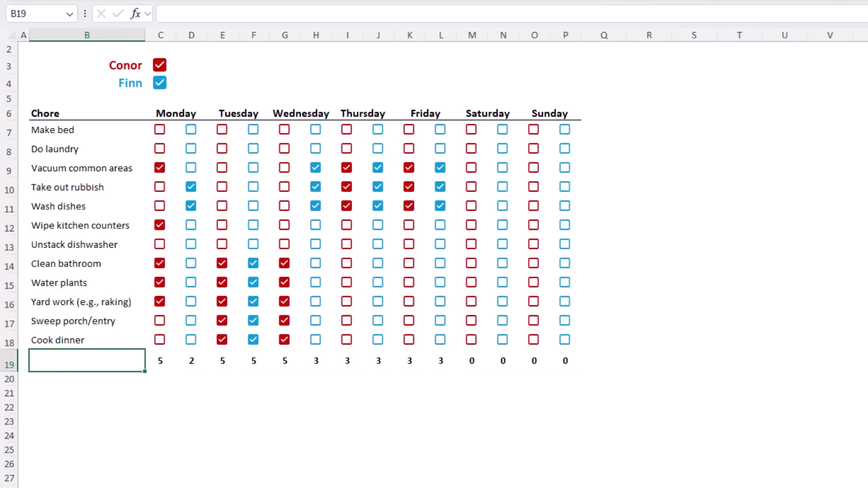
text(Chore Count)
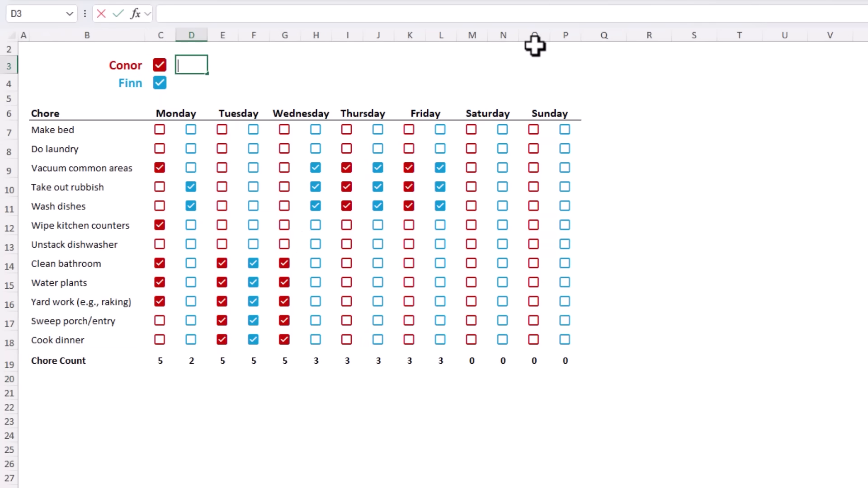
SUM Conor's daily chore counts in D3, then move Finn's shifted total formula into D4.
text(=SUM()
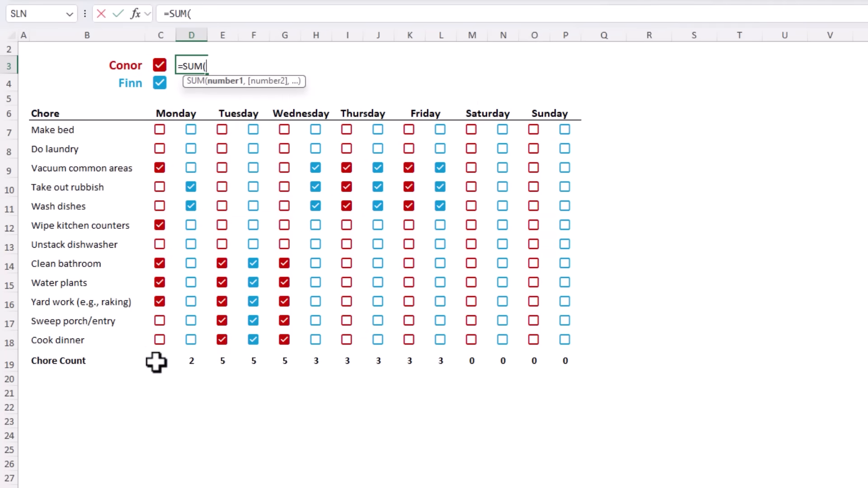
click(285, 360)
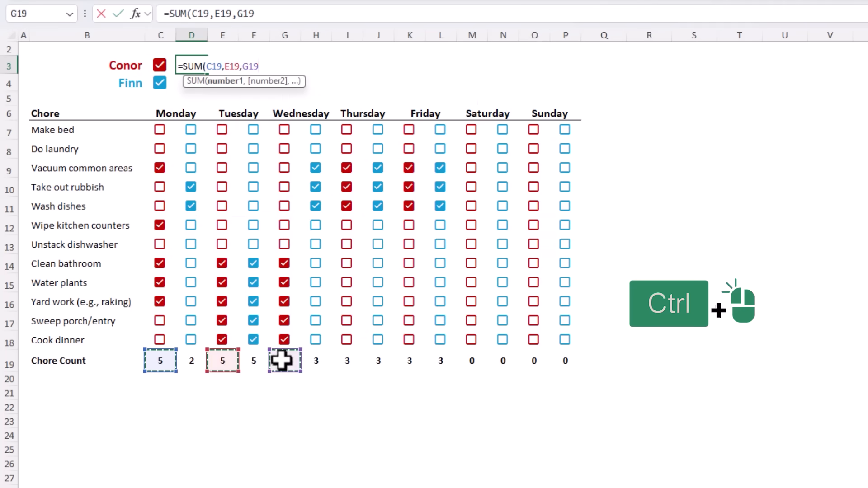
click(471, 361)
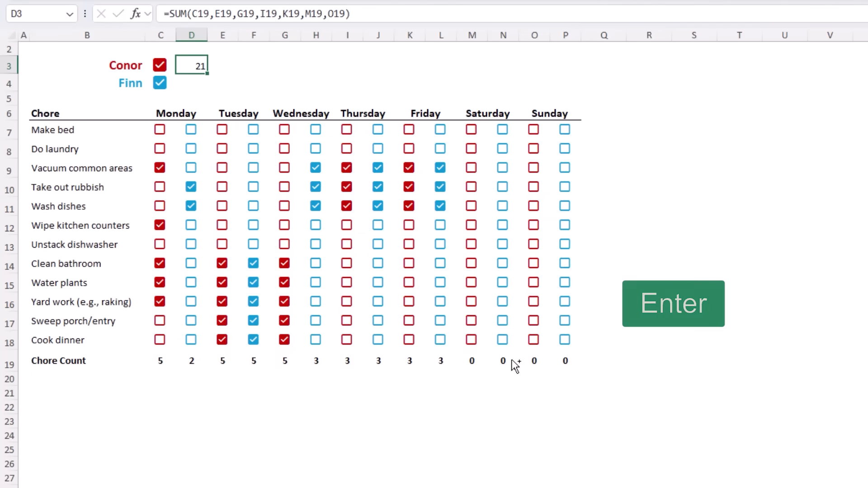
key(ctrl+v)
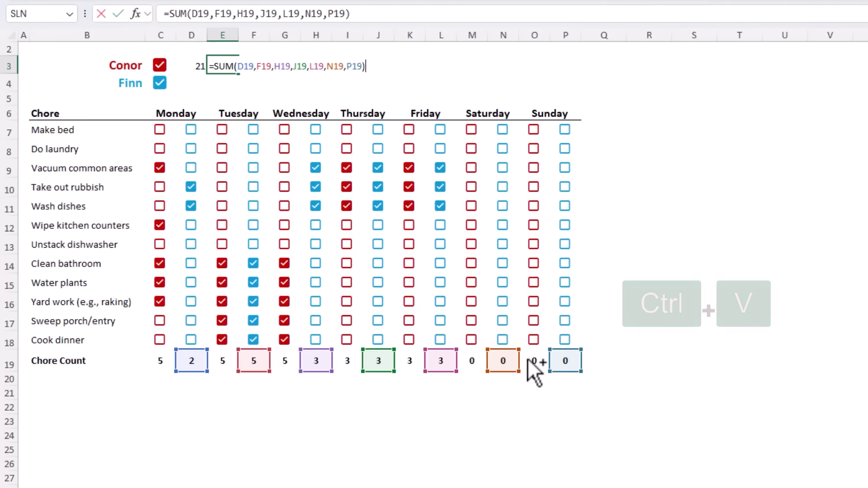
key(ctrl+x)
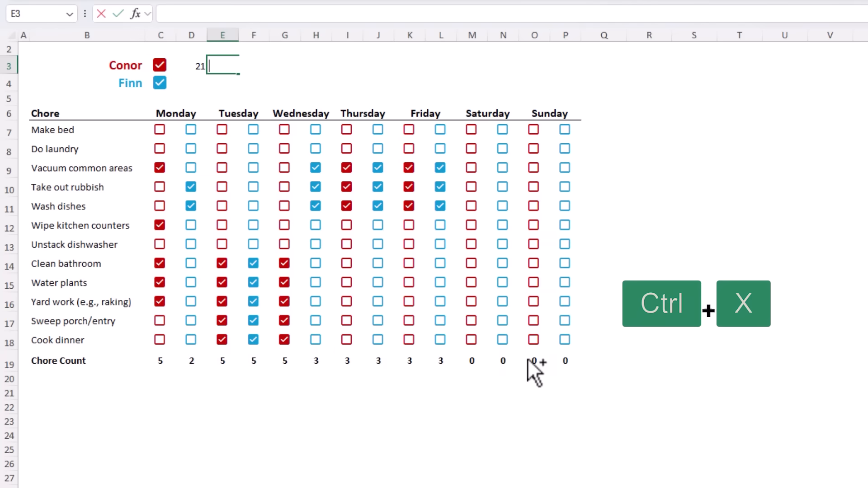
key(ctrl+v)
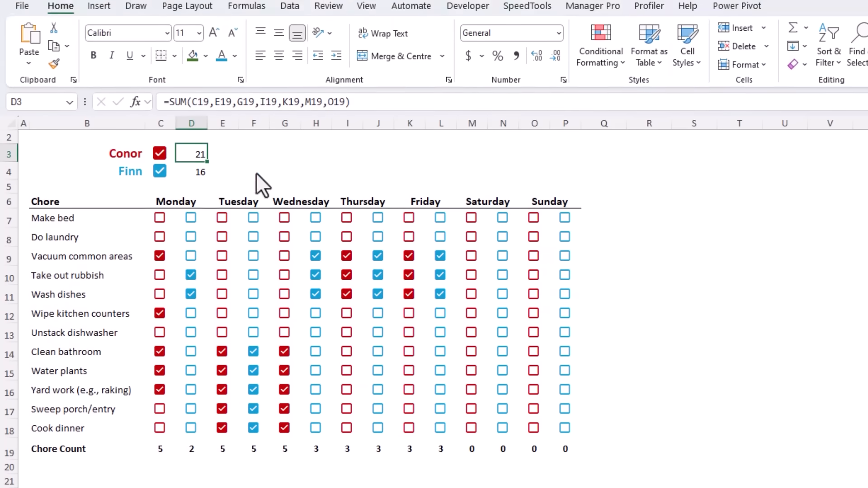
Edit D3's data bar rule to show the bar only, with a fixed maximum of 84.
click(600, 49)
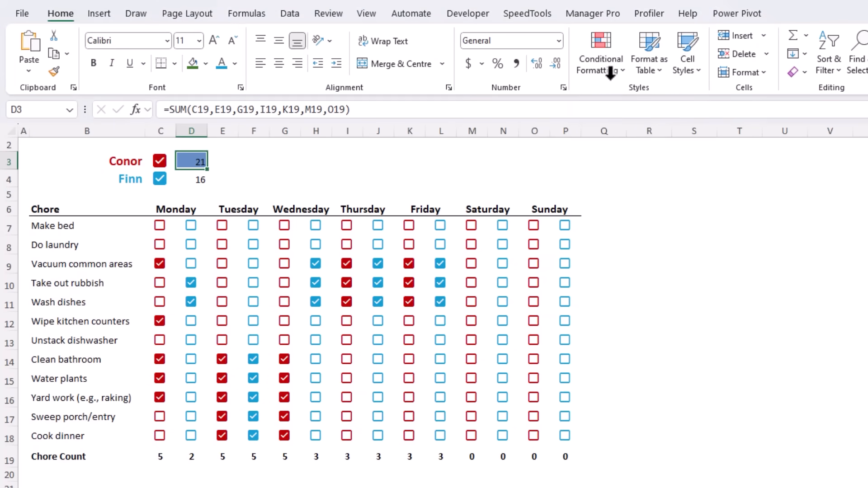
click(600, 53)
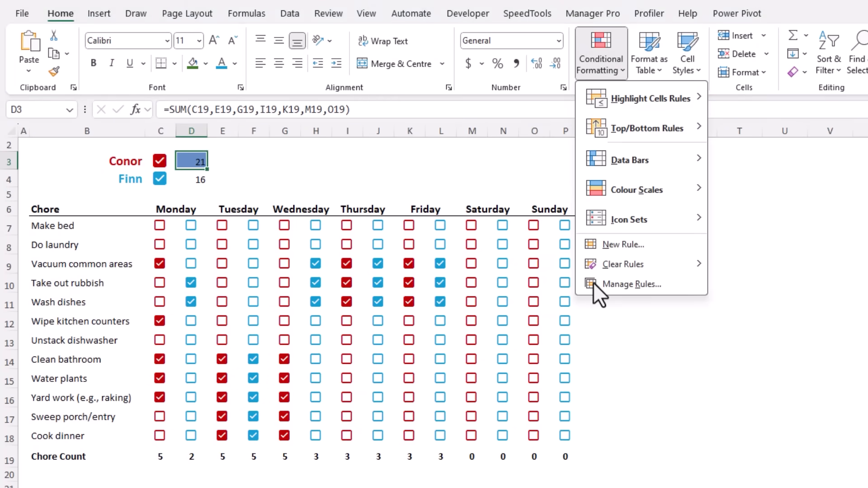
click(626, 284)
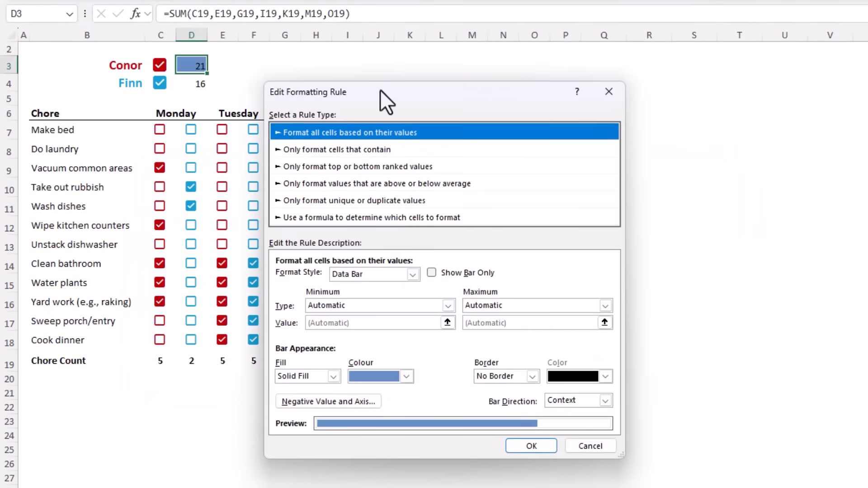
click(431, 272)
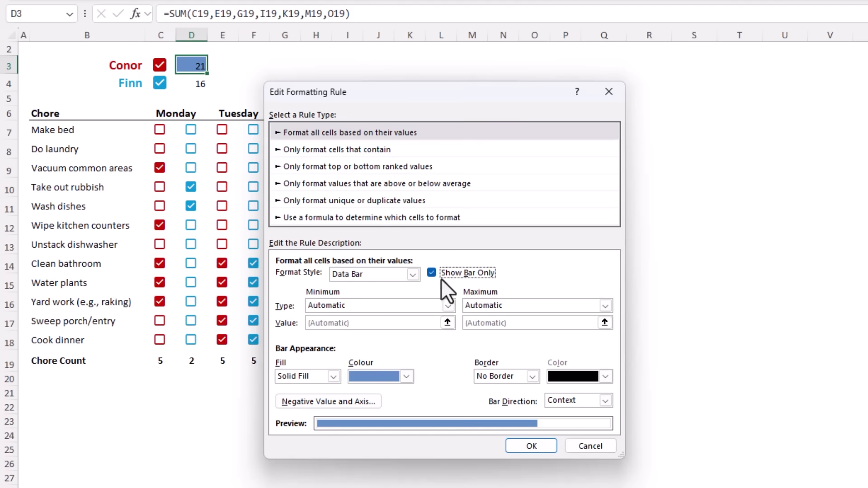
click(605, 305)
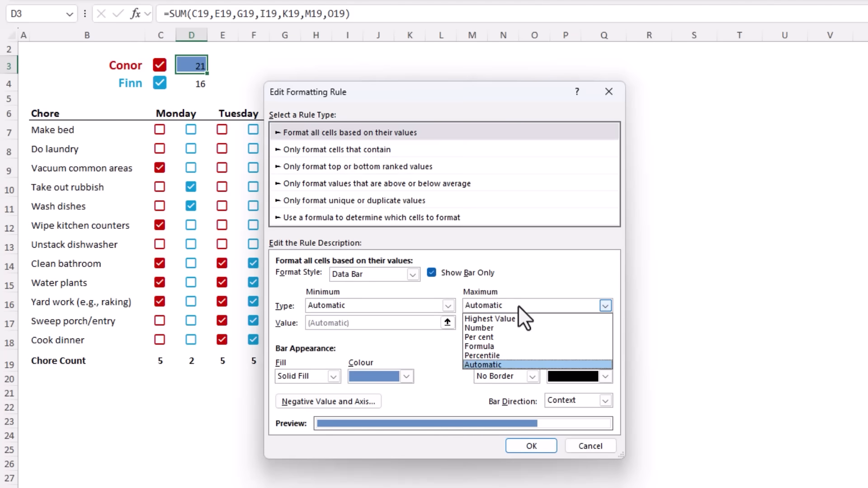
click(479, 327)
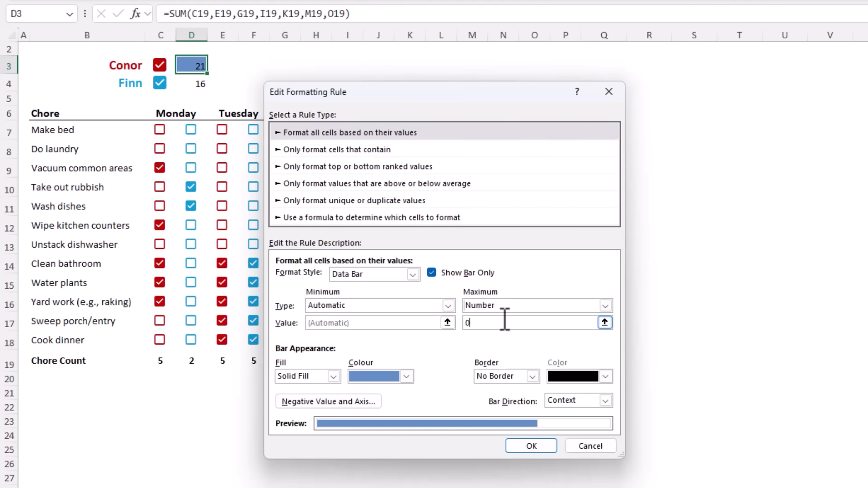
text(84)
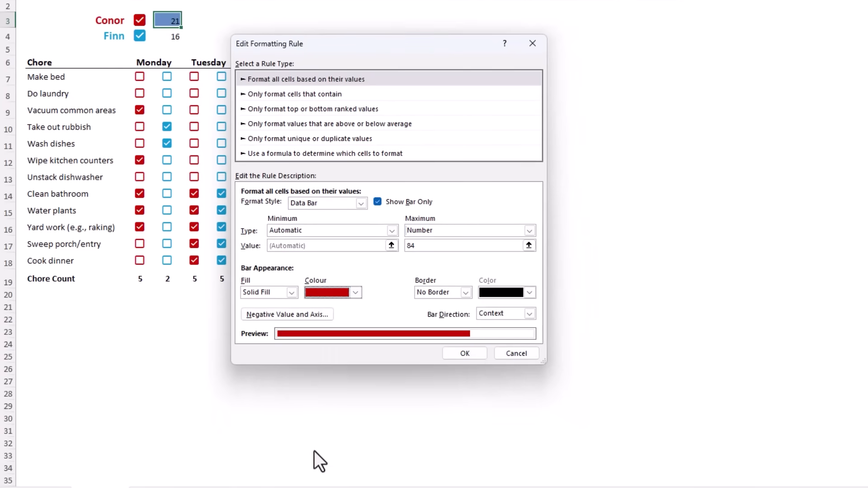
click(464, 353)
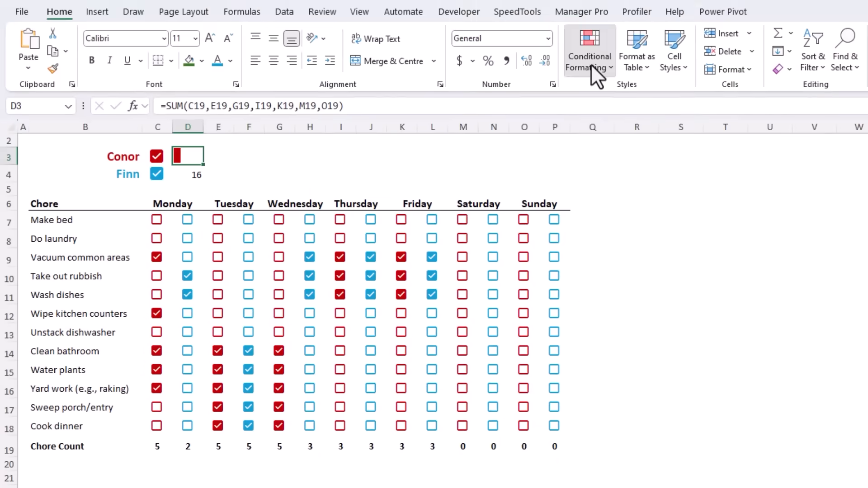
Duplicate the data bar rule and change the copy's bar colour to blue.
click(589, 49)
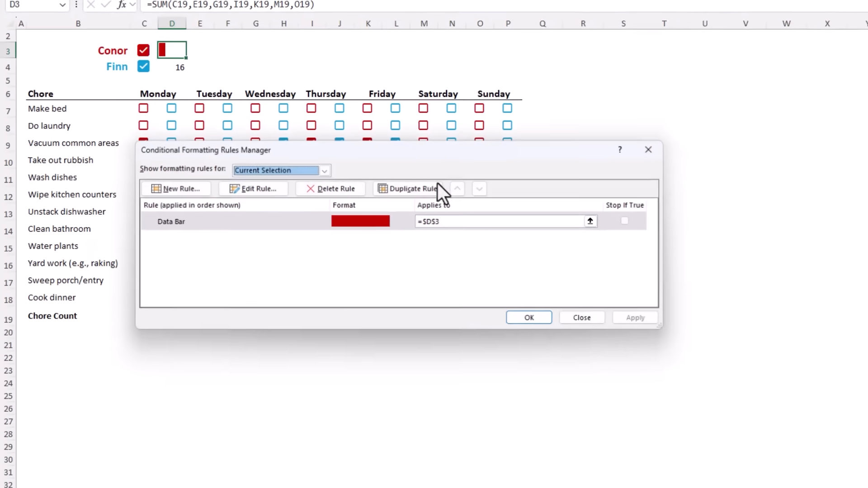
click(403, 188)
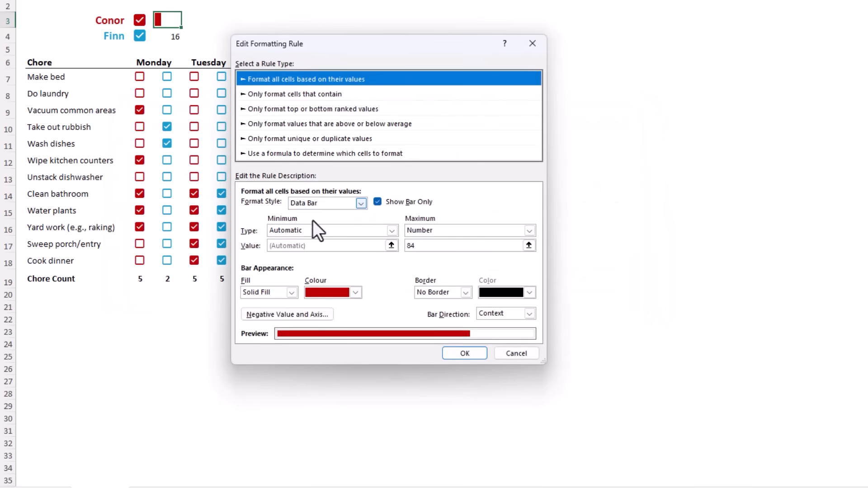
click(355, 291)
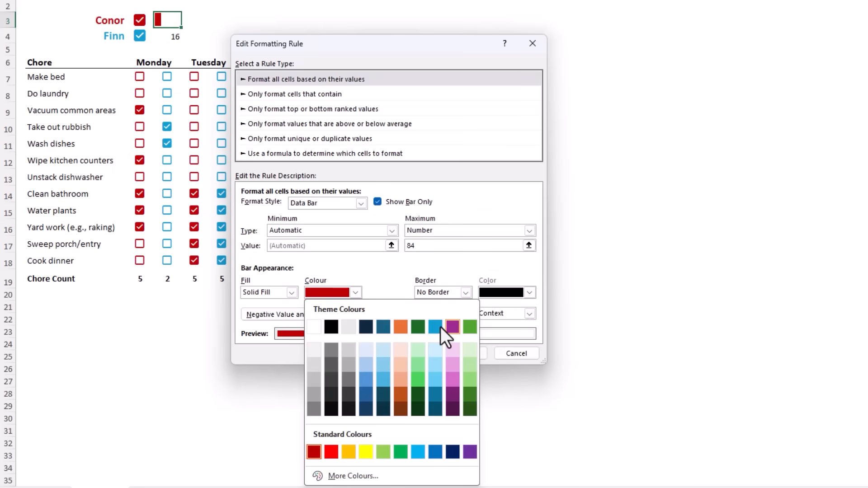
click(435, 326)
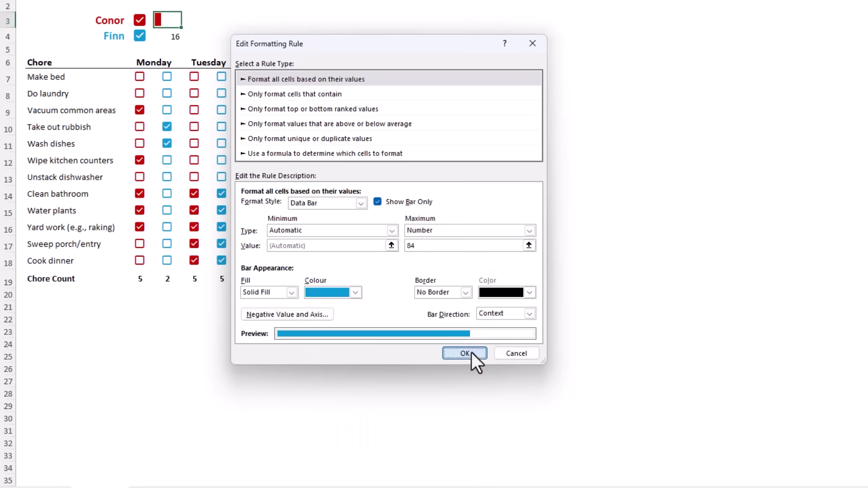
click(464, 353)
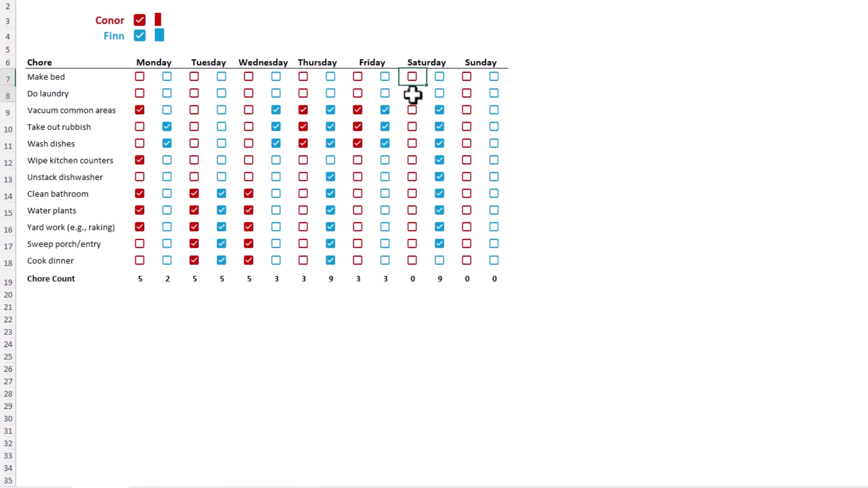
drag(412, 77, 412, 194)
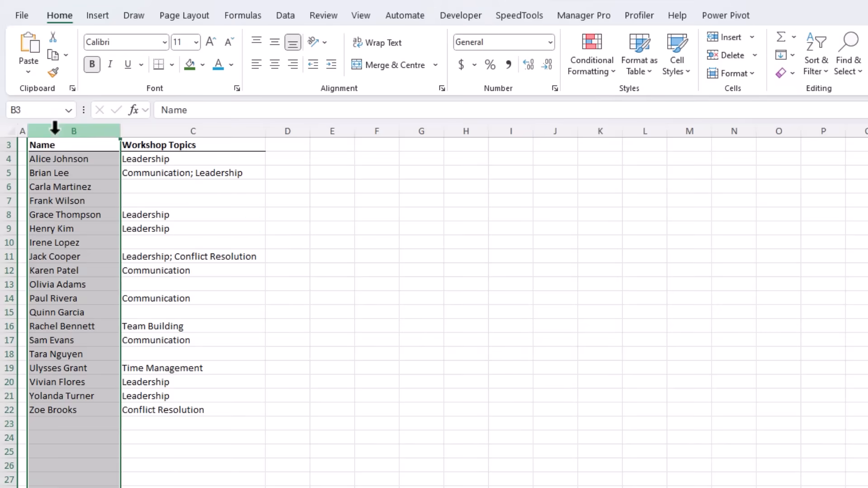
Select the attendee data and prompt Copilot to add a column per workshop topic.
click(193, 131)
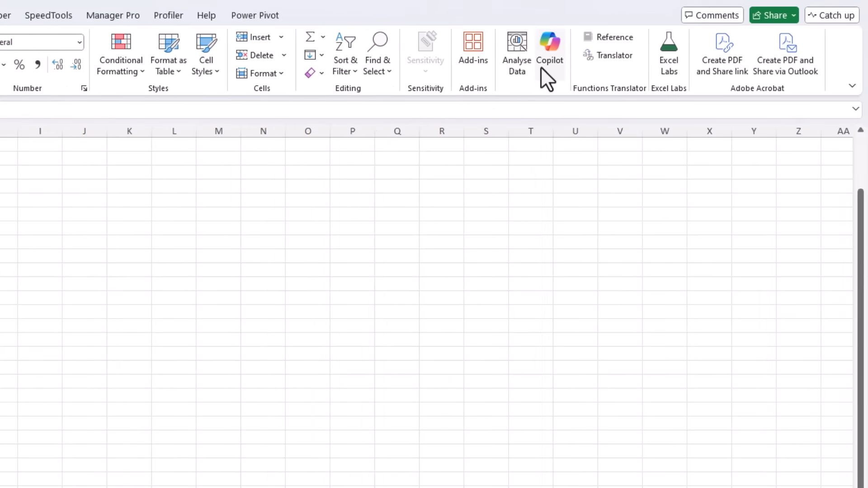
click(550, 48)
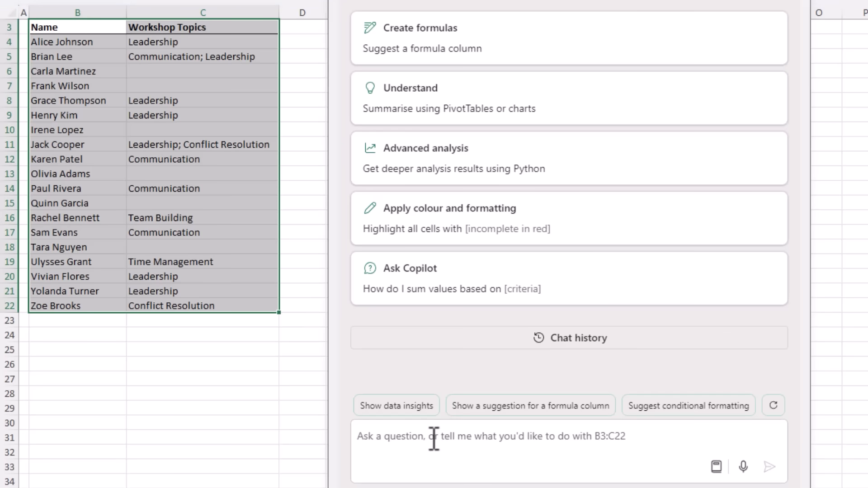
text(Create new columns for each of the 5 types of workshop topics in the workshop topics column and flag with Y if the person in the Name column is attending.)
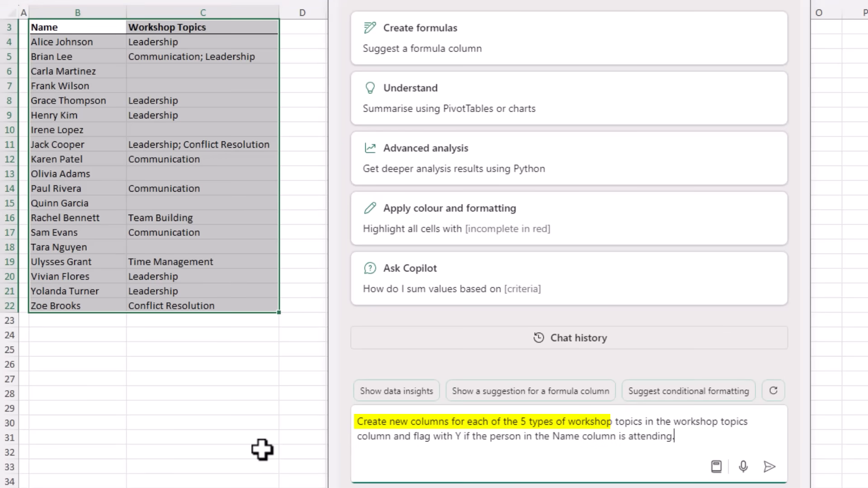
mouse_move(286, 412)
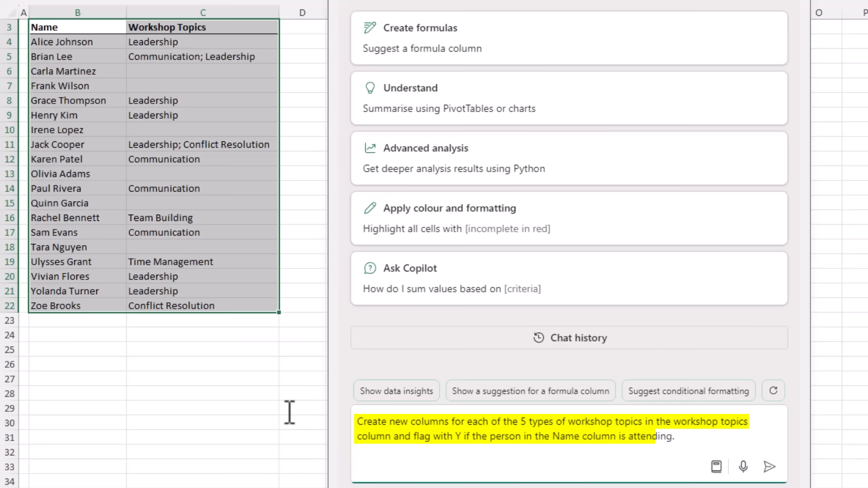
click(769, 467)
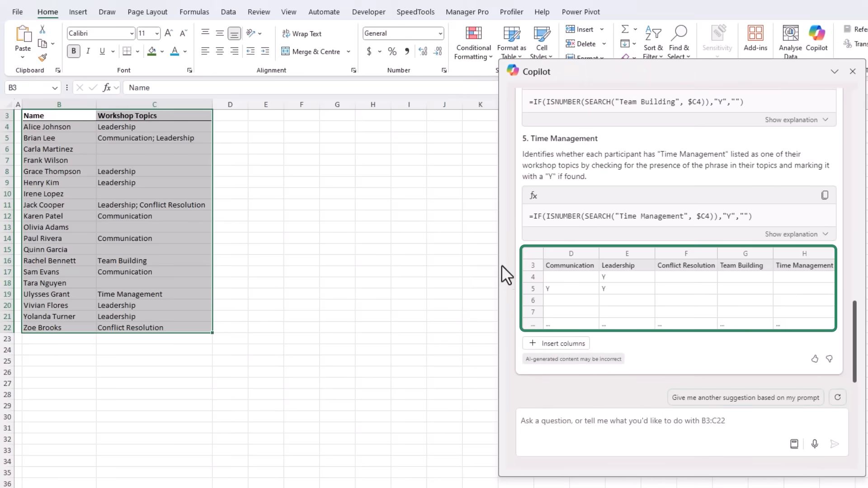
Insert Copilot's suggested topic flag columns and check the Team Building formula.
click(557, 343)
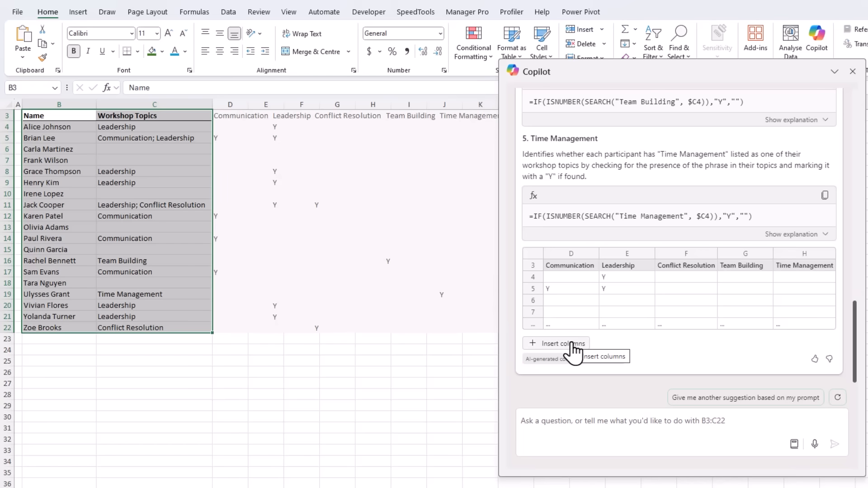
click(557, 343)
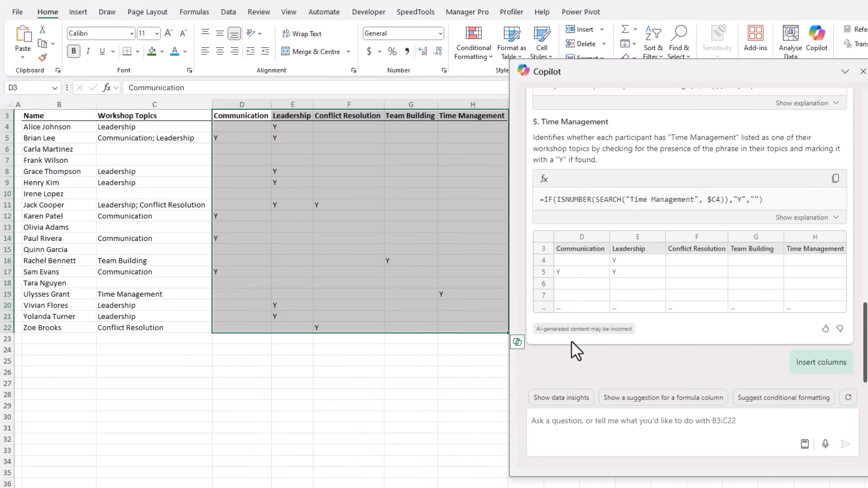
click(821, 362)
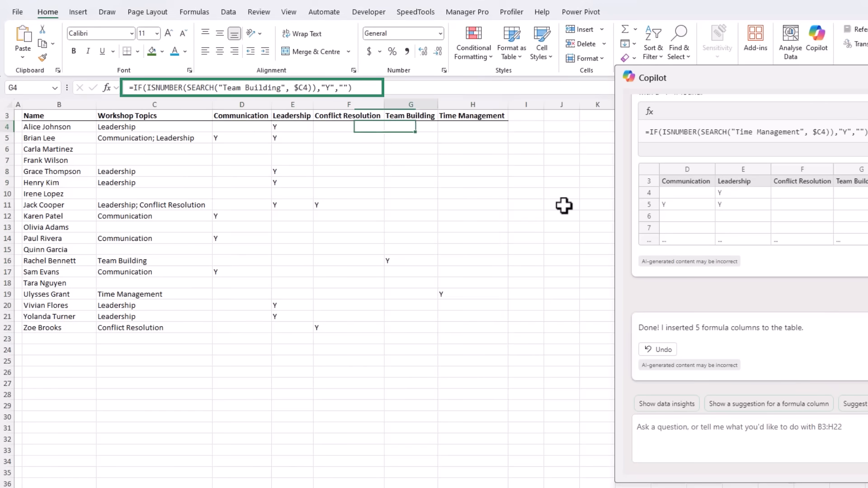
click(472, 126)
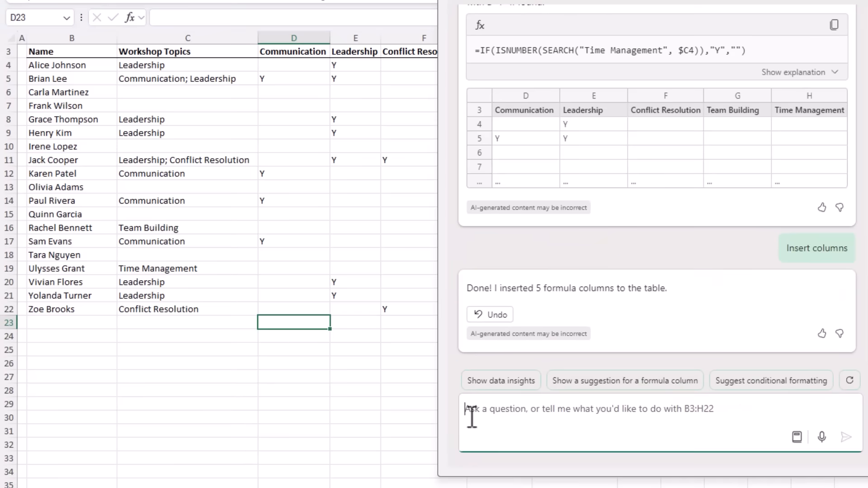
Prompt Copilot to add an attendee-count formula to each of the five topic columns.
text(Add a formula to each of the 5 workshop topic columns to count how many people are attending.)
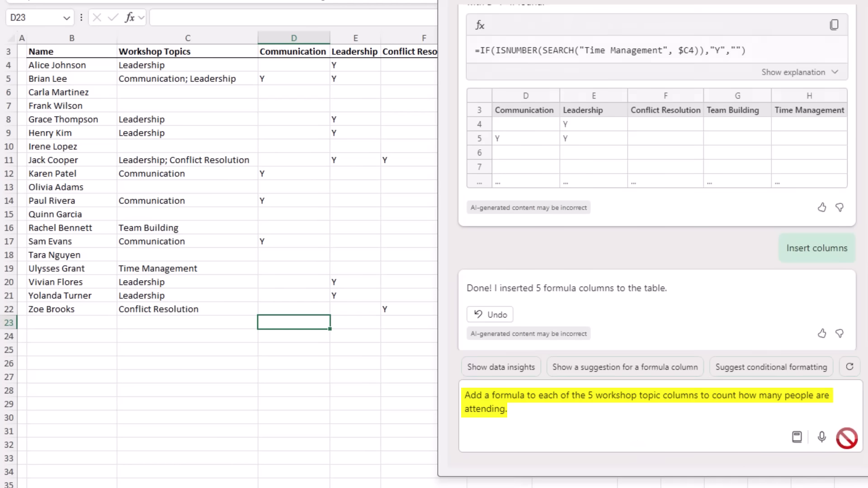
click(847, 438)
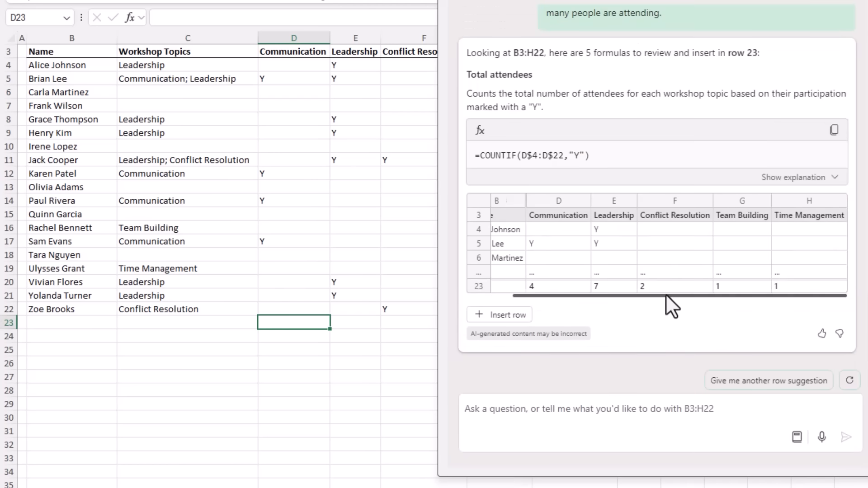
Insert Copilot's Total row and review the B23 label and topic count formulas.
click(498, 315)
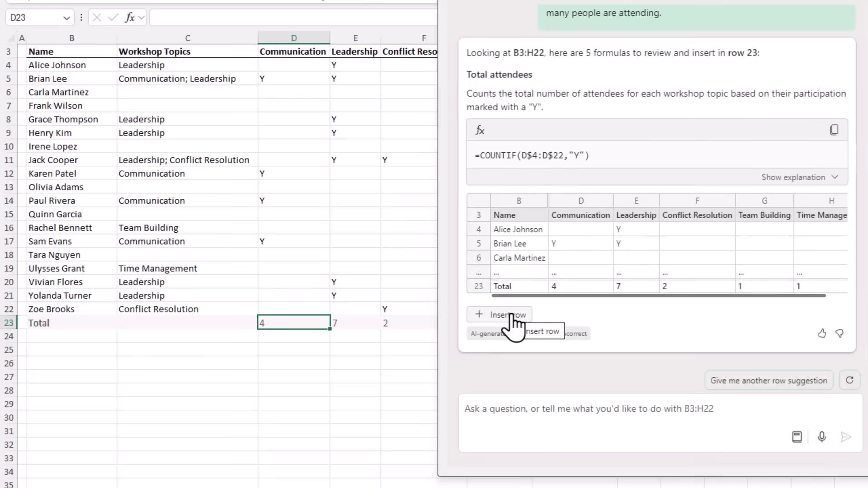
click(499, 314)
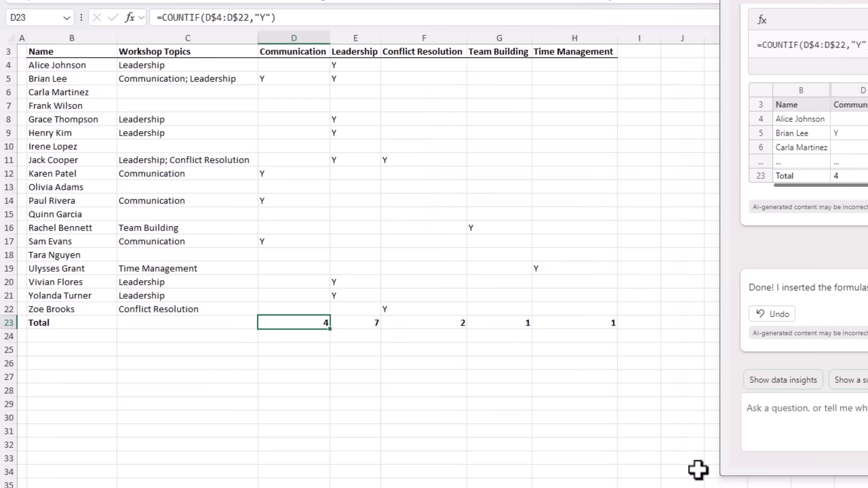
click(72, 323)
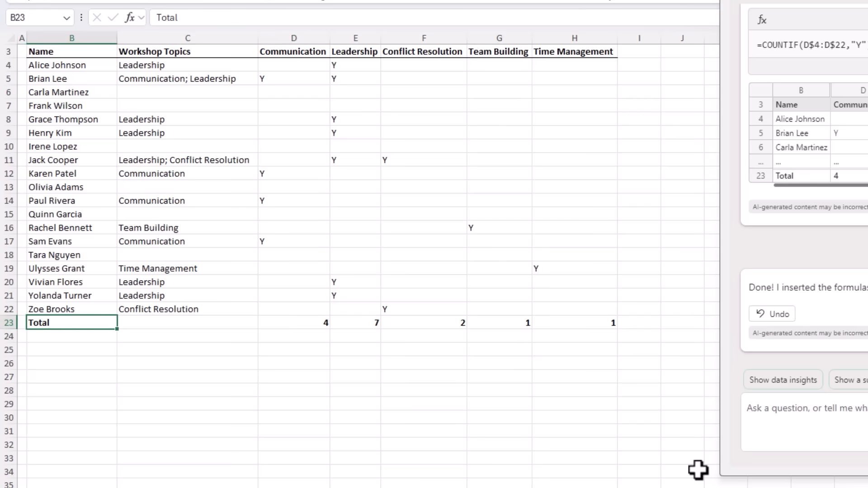
click(425, 322)
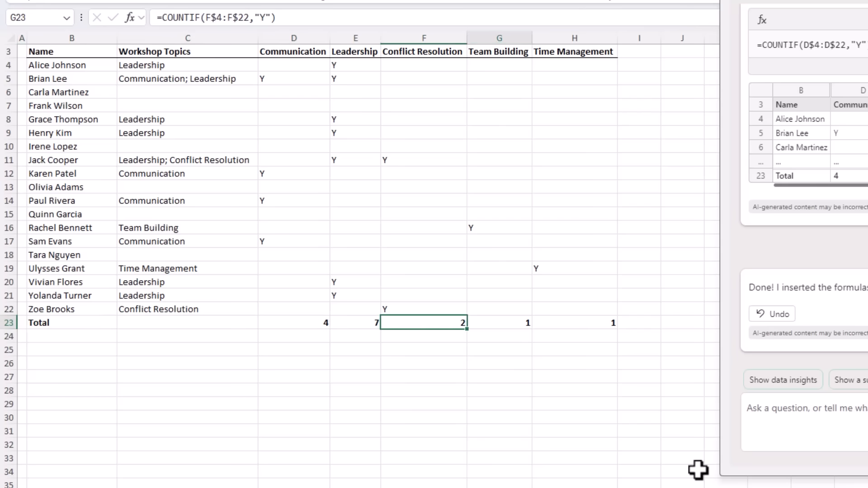
click(575, 323)
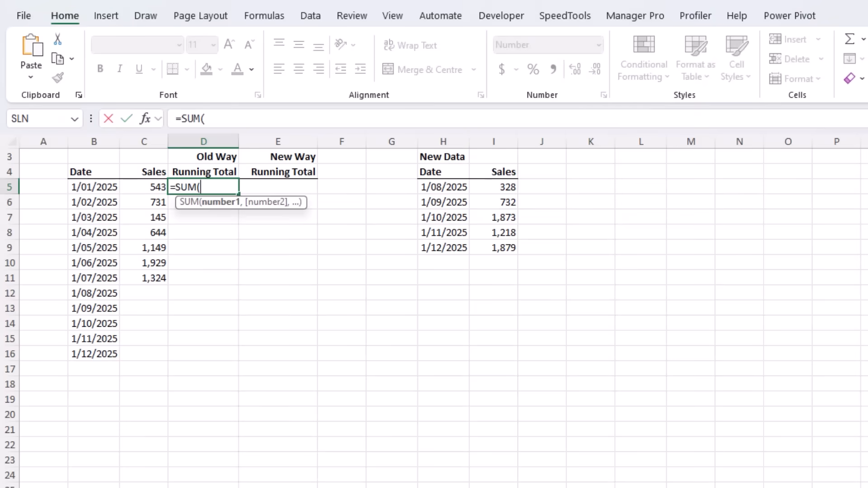
Enter =SUM($C$5:C5) in D5, fill it down, and clear the excess totals in D12:D16.
click(144, 187)
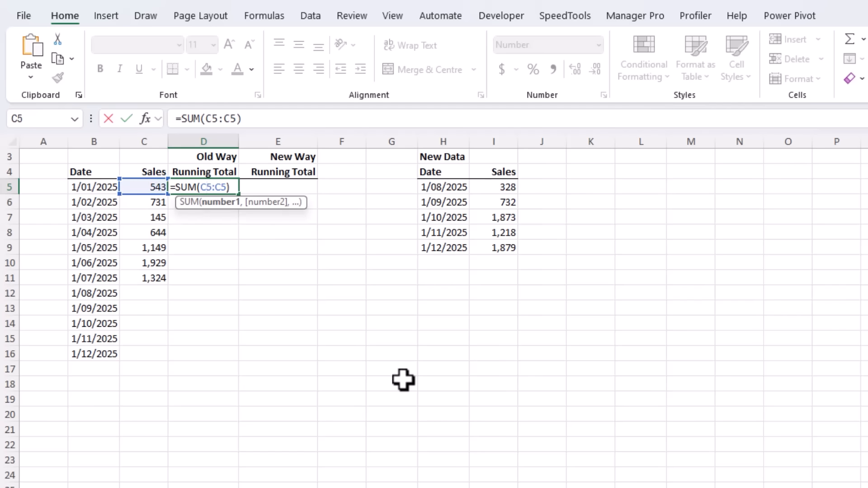
key(F4)
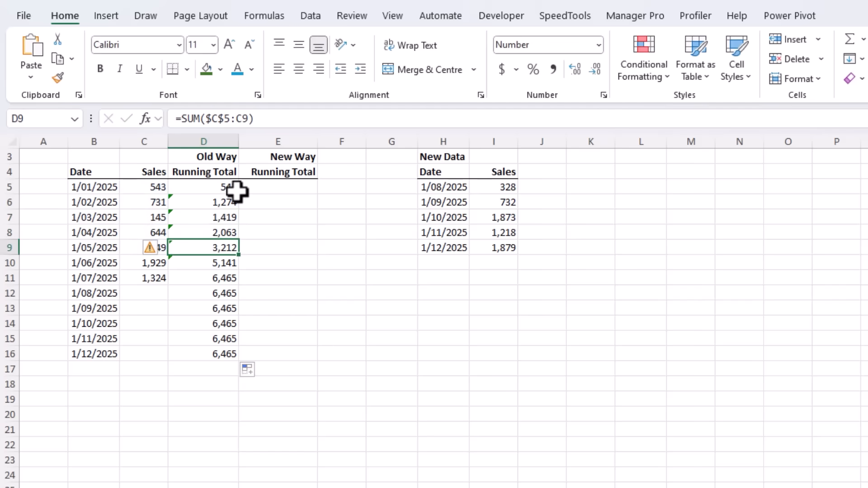
click(203, 263)
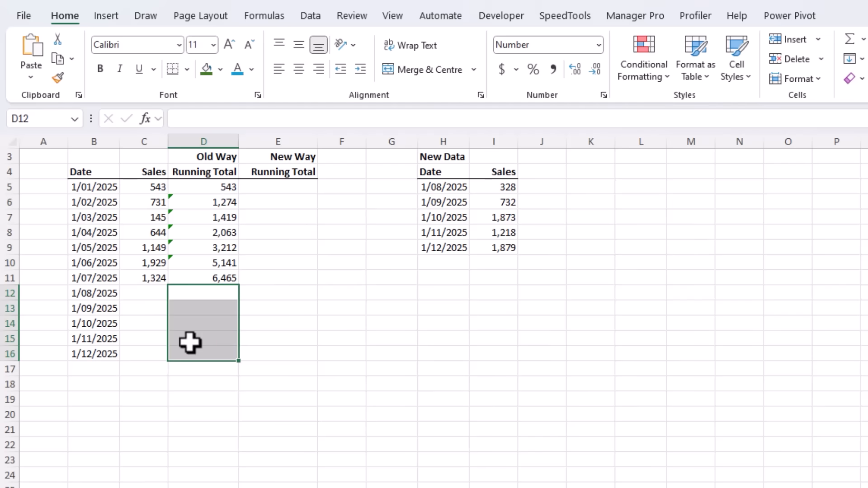
Add the 328 sale for 1/08/2025 and extend the running total to 6,793.
click(143, 292)
text(328)
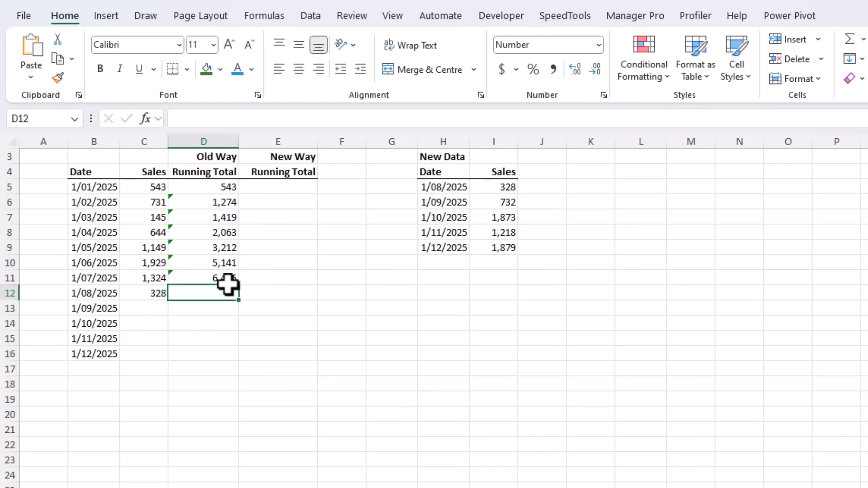
click(202, 277)
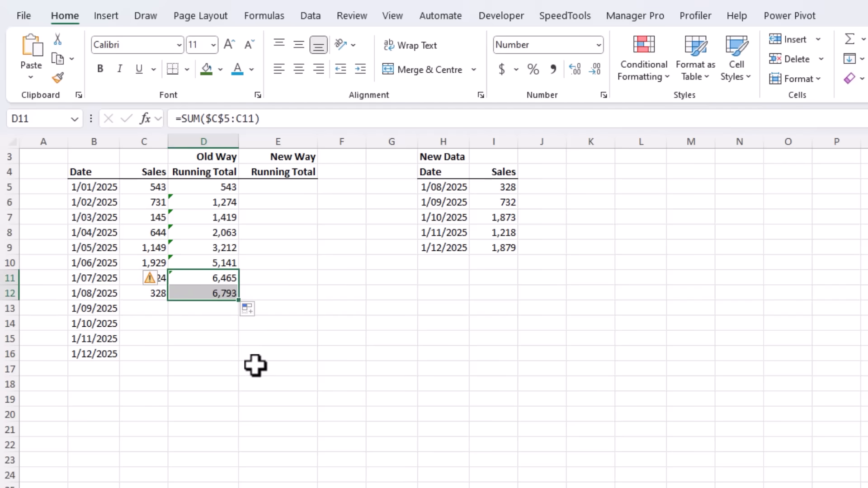
click(277, 187)
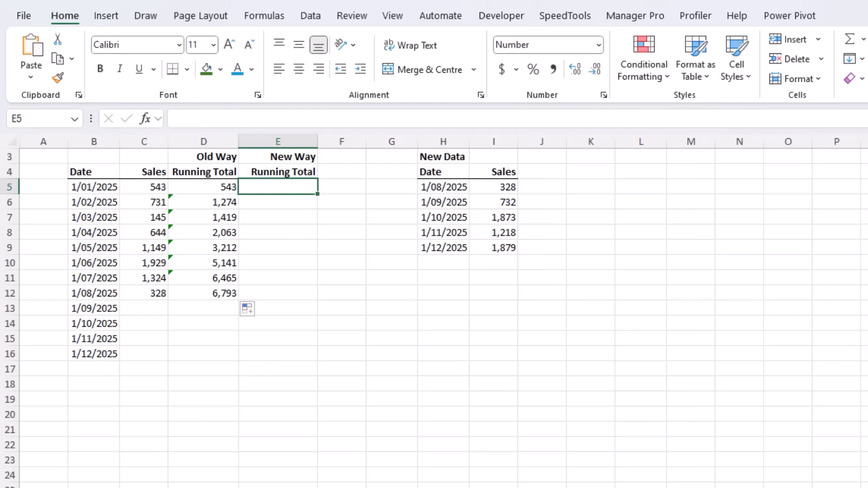
Enter =SCAN(0,C5:C16,LAMBDA(i,v,IF(v<>"",i+v,""))) in E5 for a blank-skipping running total.
text(=SCAN()
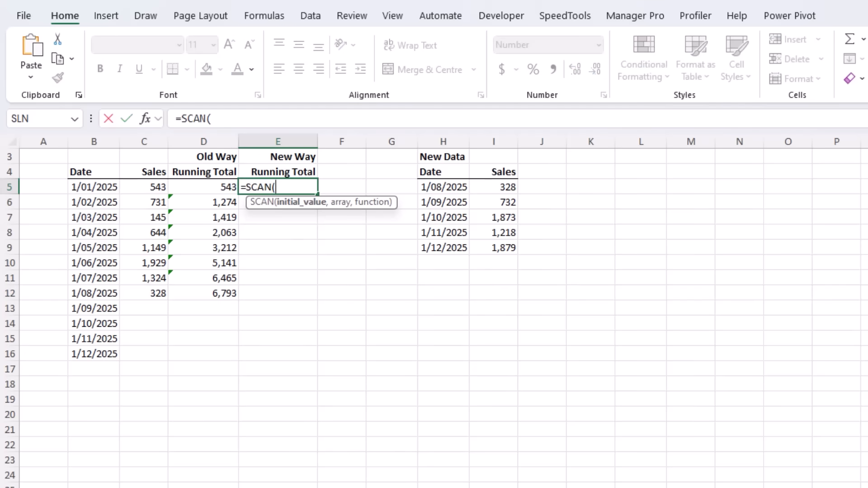
text(0,C5:C12)
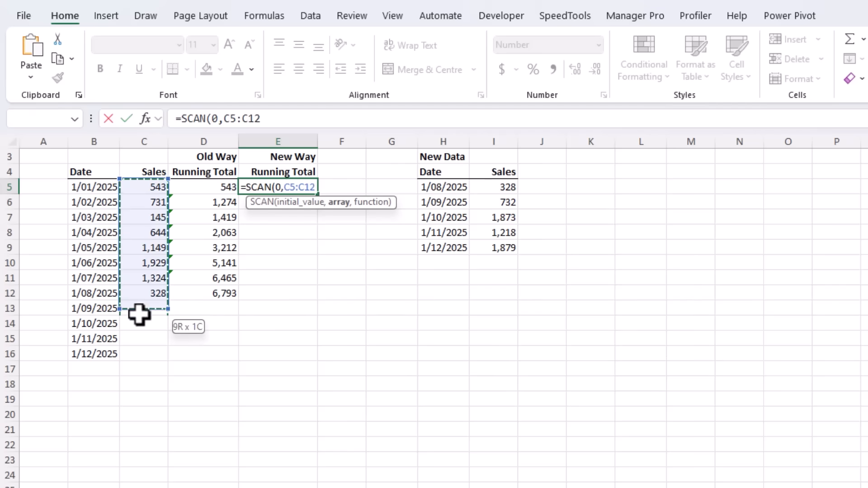
drag(144, 293, 144, 353)
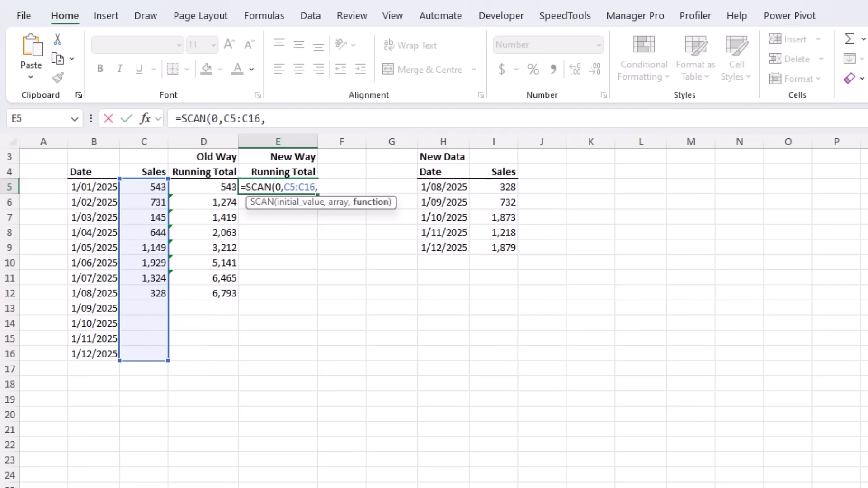
text(LAMBDA()
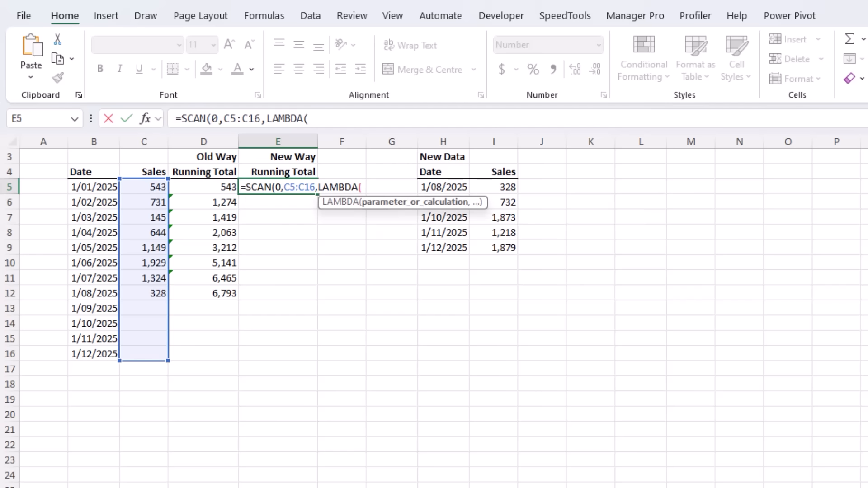
mouse_move(654, 464)
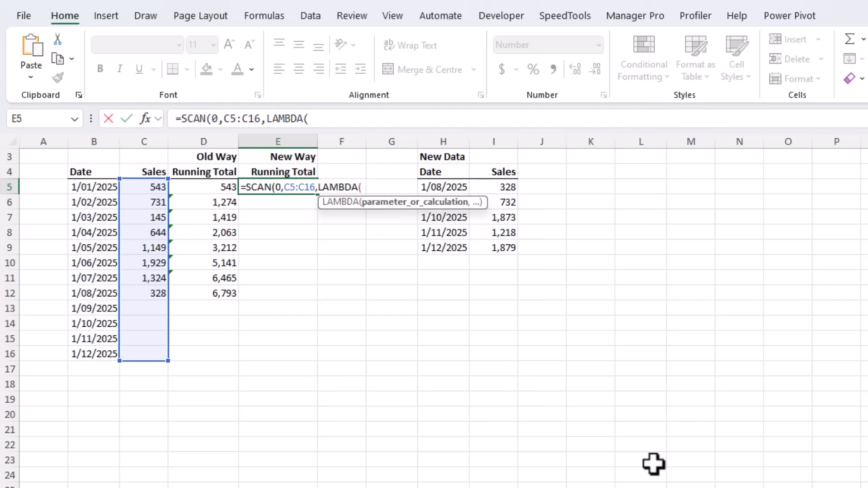
text(i)
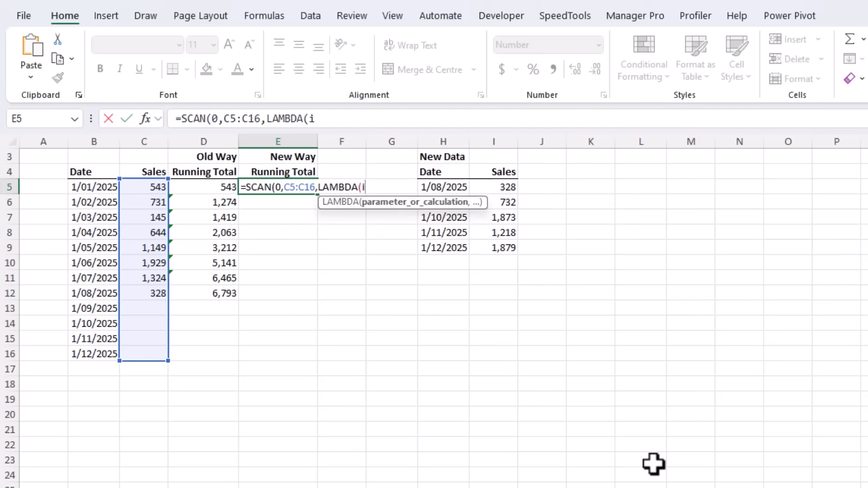
text(, v)
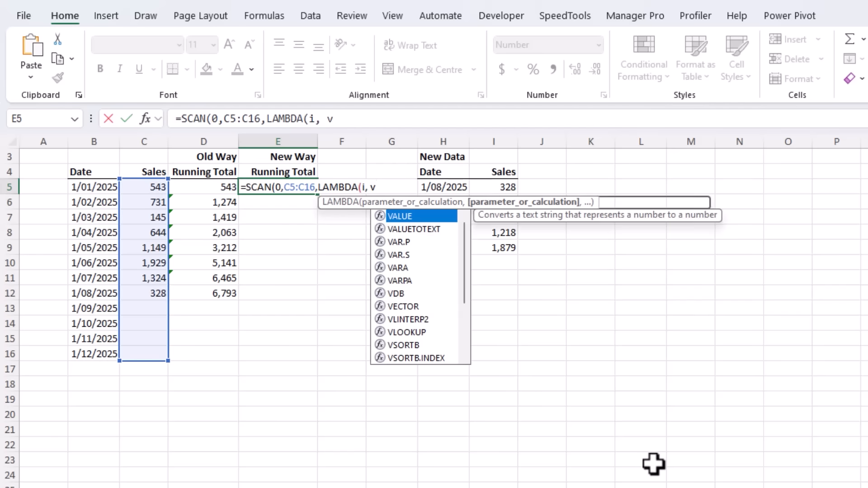
text(,)
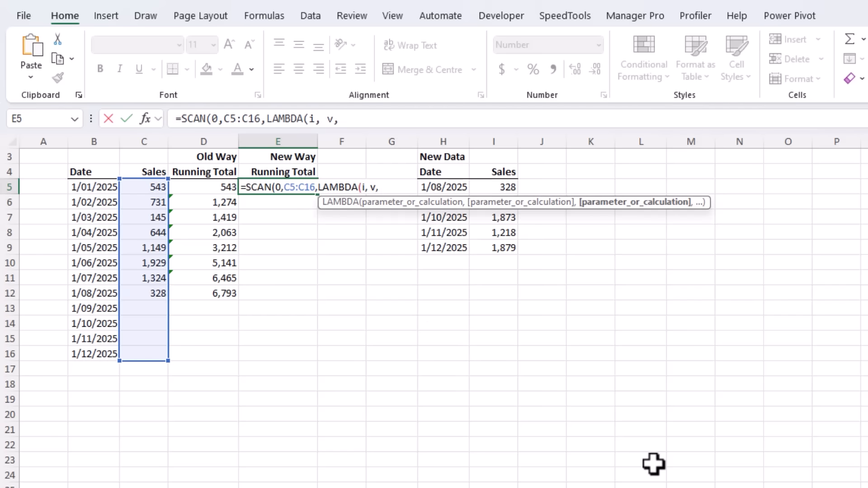
mouse_move(228, 467)
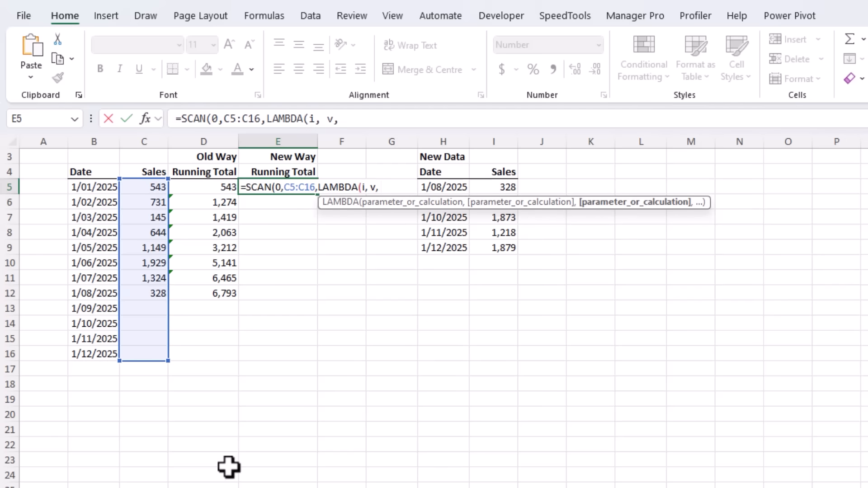
text(IF(v)
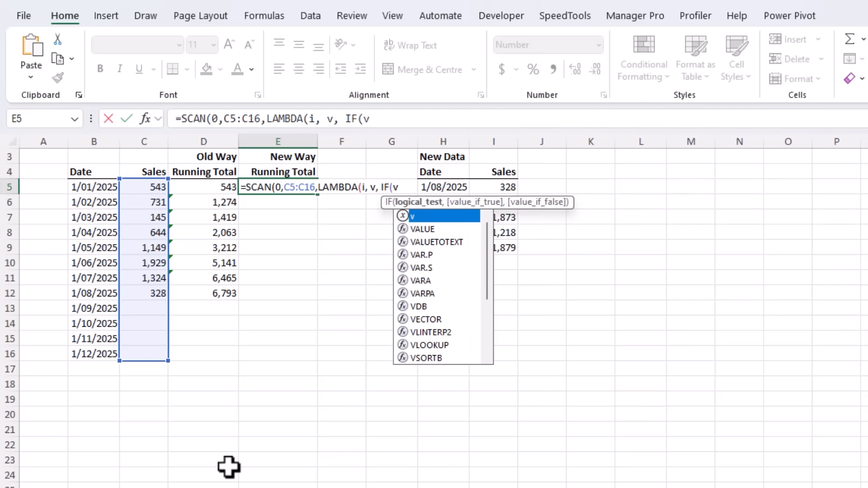
text(<>"",)
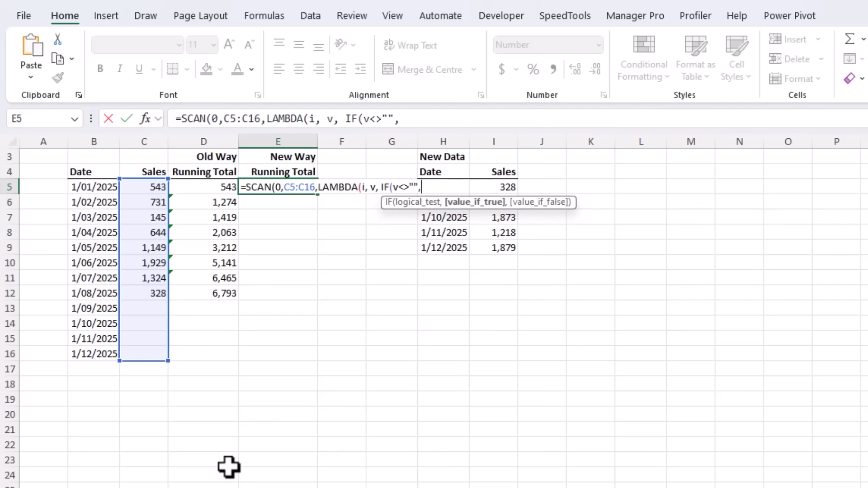
text(i+v)
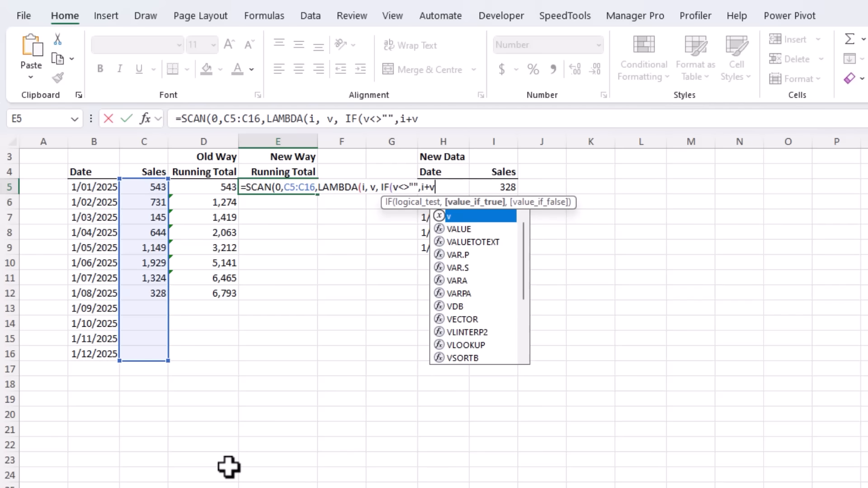
text(,"")
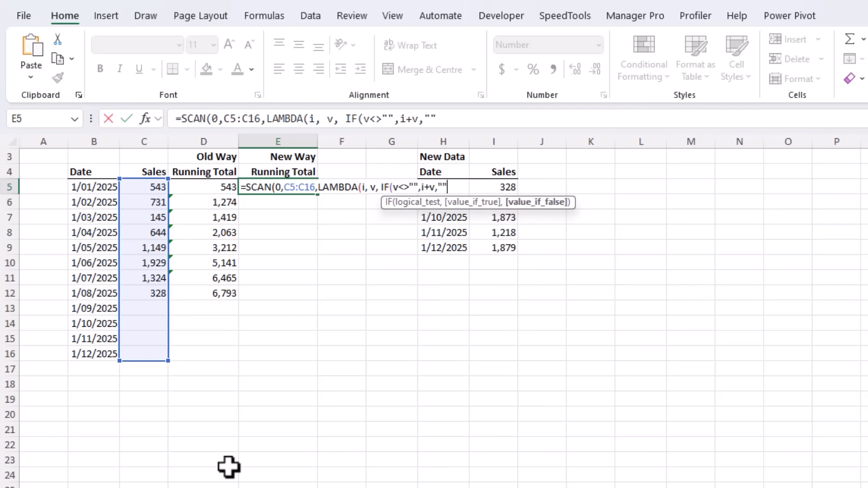
text())))
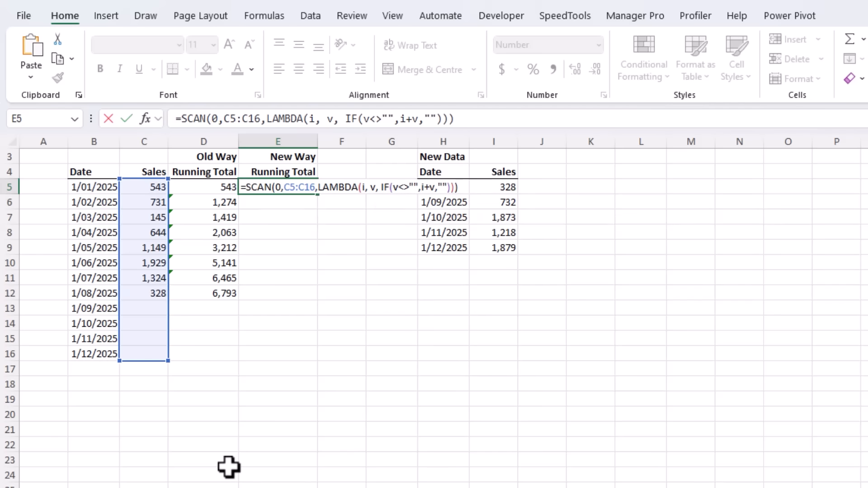
key(Enter)
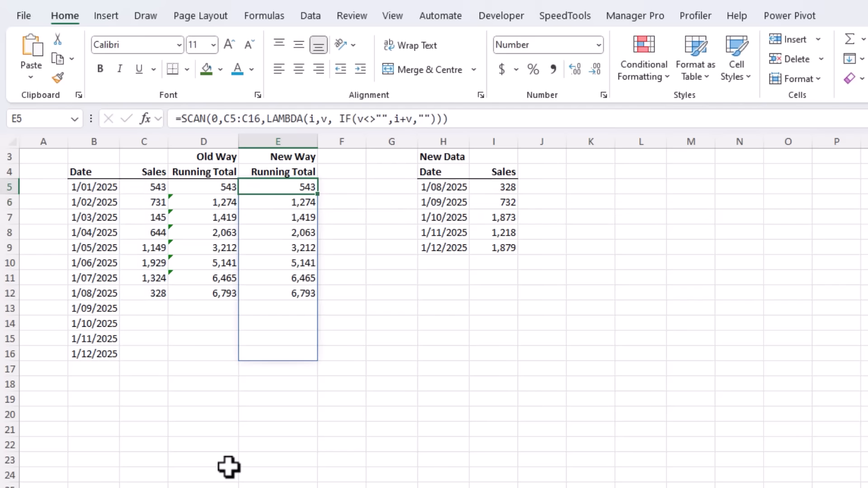
click(144, 309)
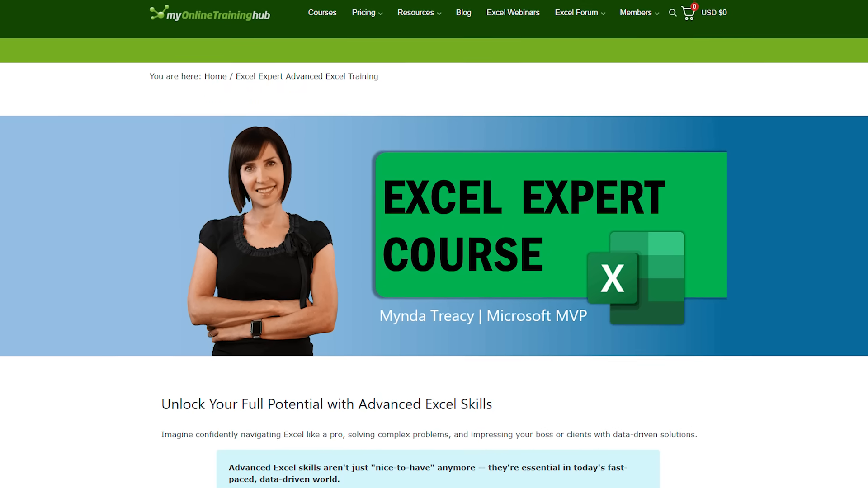
Scroll through the Excel Expert Course page to see its benefits and audience.
scroll(down, 3)
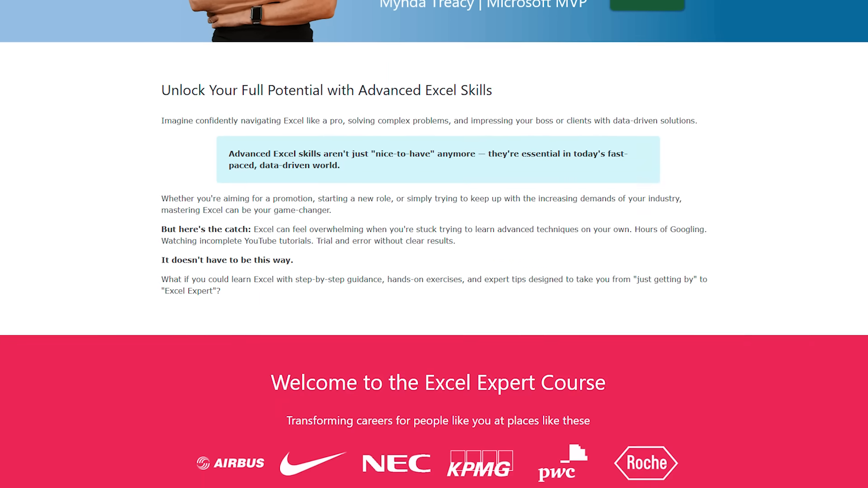
scroll(down, 3)
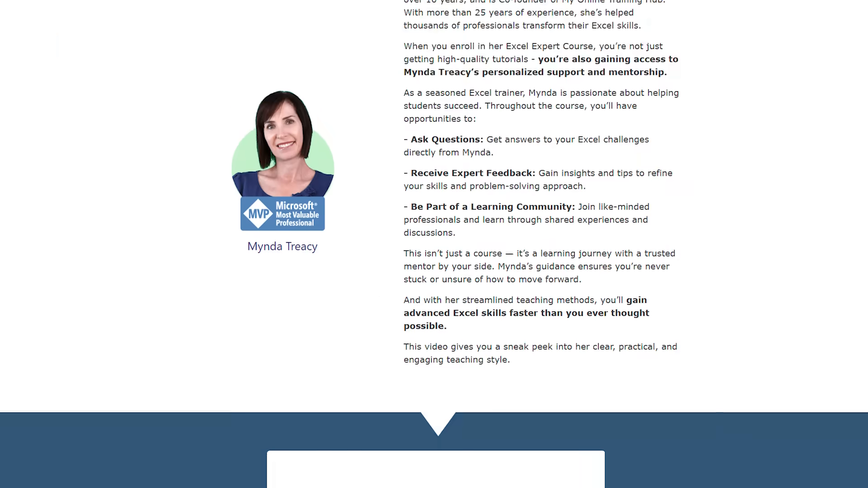
scroll(down, 3)
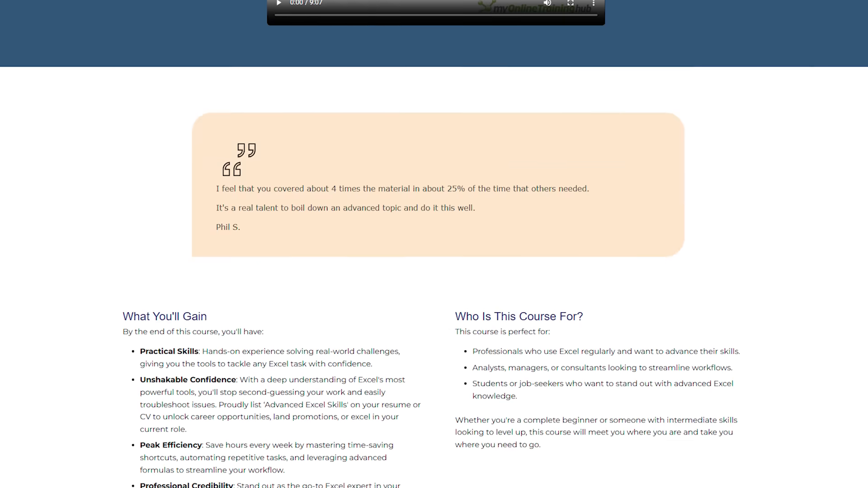
scroll(down, 3)
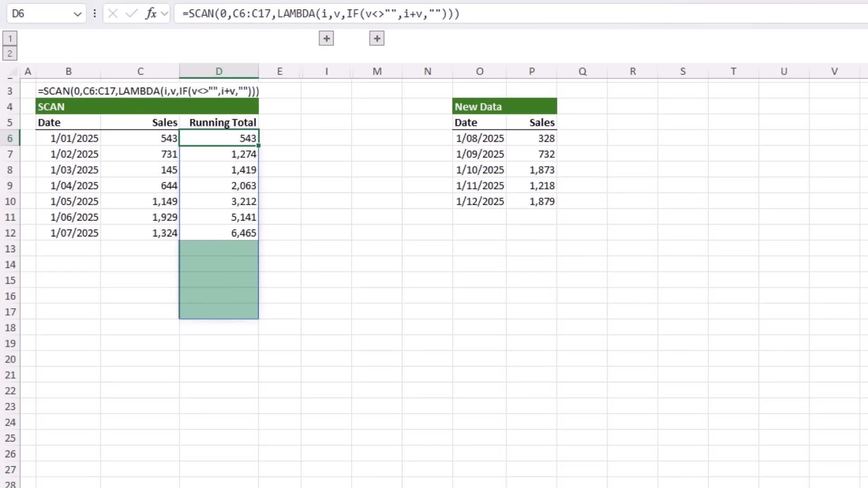
Inspect the SCAN formula in D6 without changing it.
double_click(219, 139)
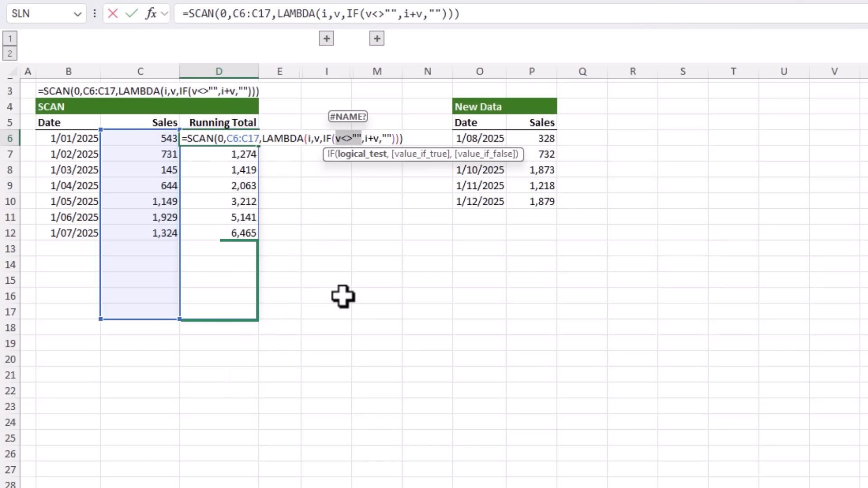
key(Enter)
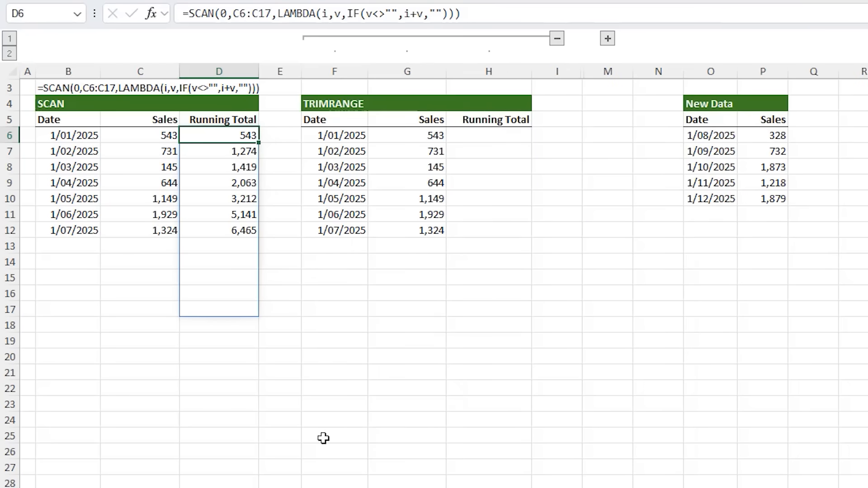
Enter =TRIMRANGE(G6:G19,2) in H6, spilling the seven sales values 543 to 1,324.
click(488, 134)
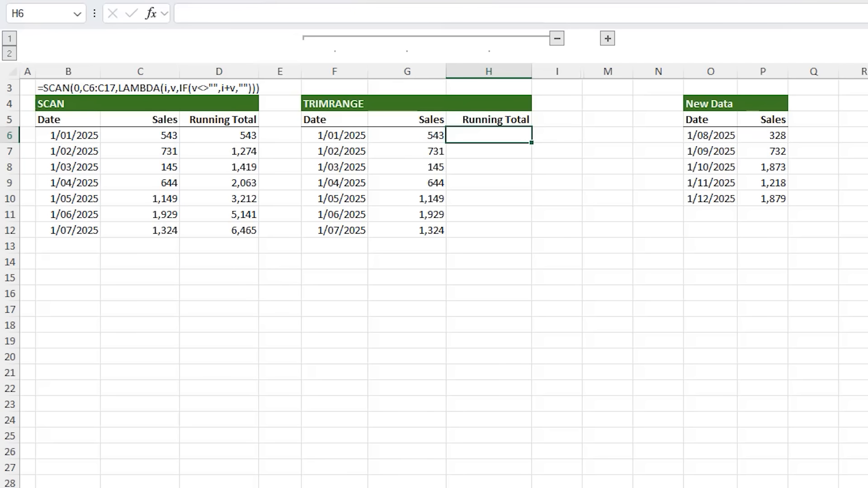
text(=trim)
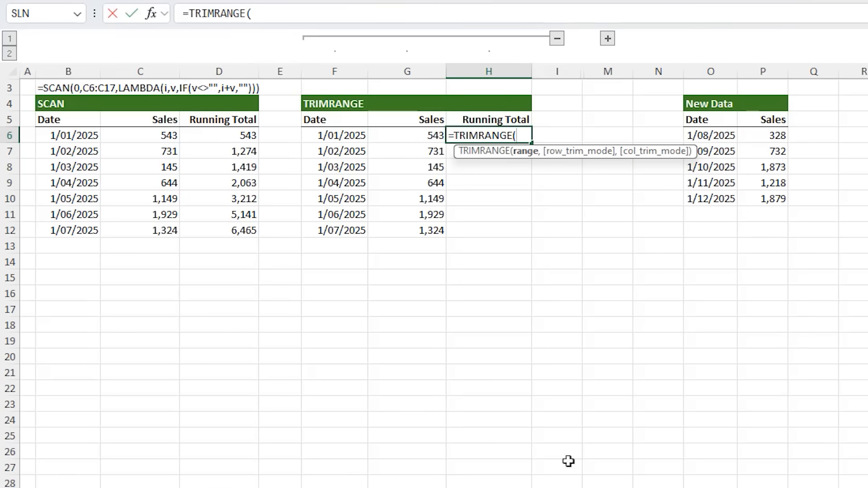
drag(407, 135, 407, 332)
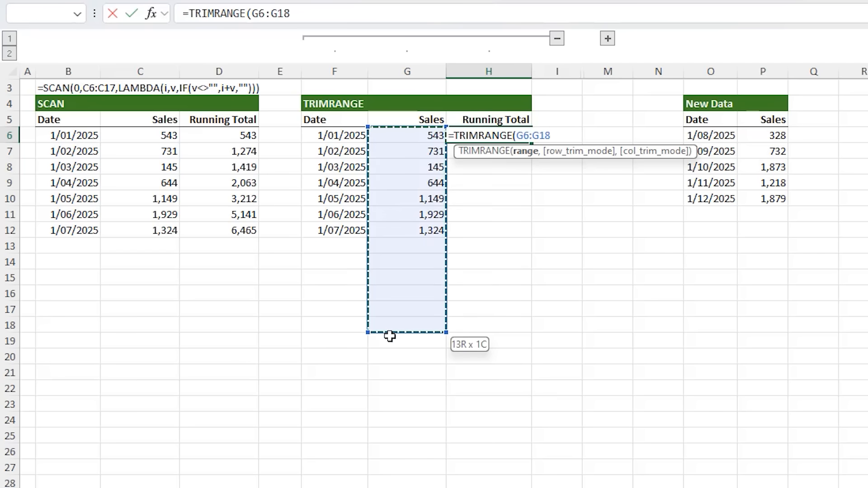
drag(407, 335, 407, 341)
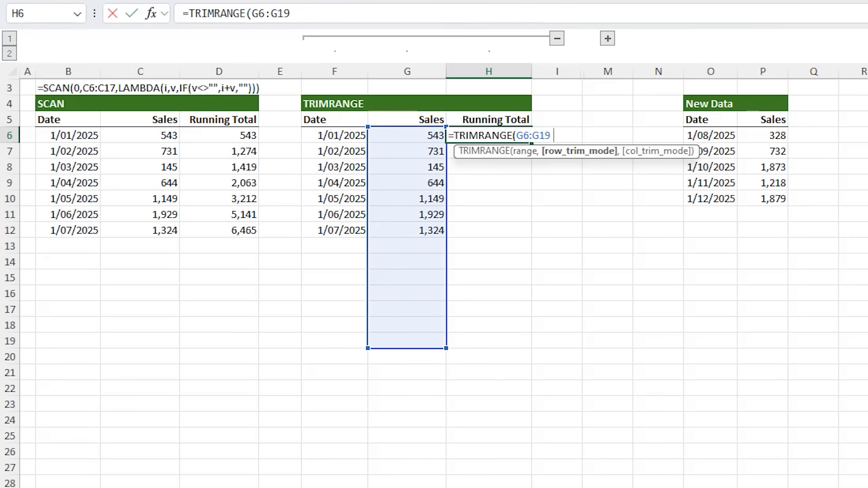
text(,)
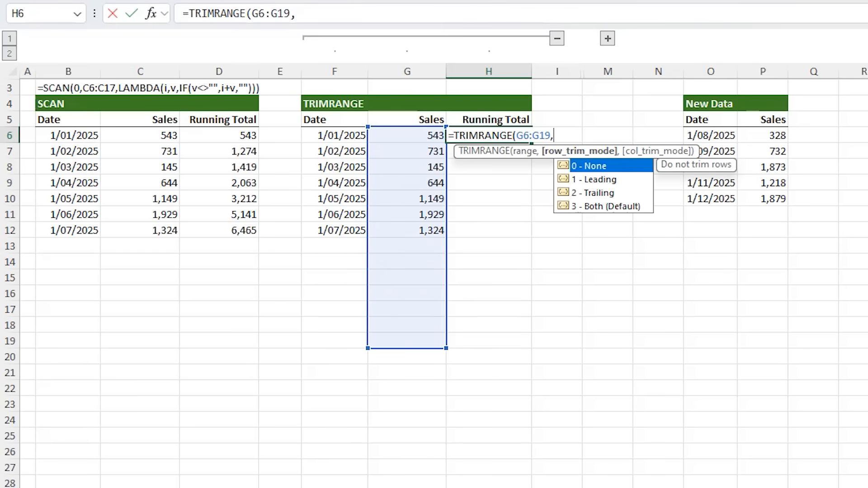
mouse_move(594, 192)
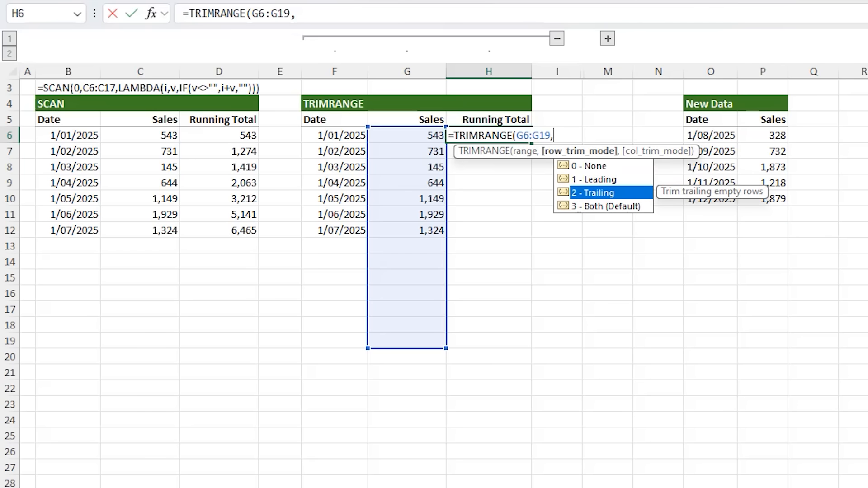
text(2)
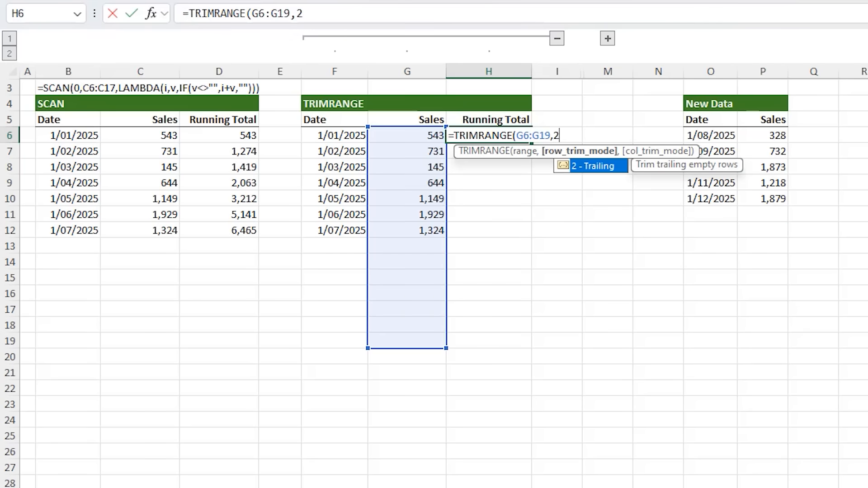
text())
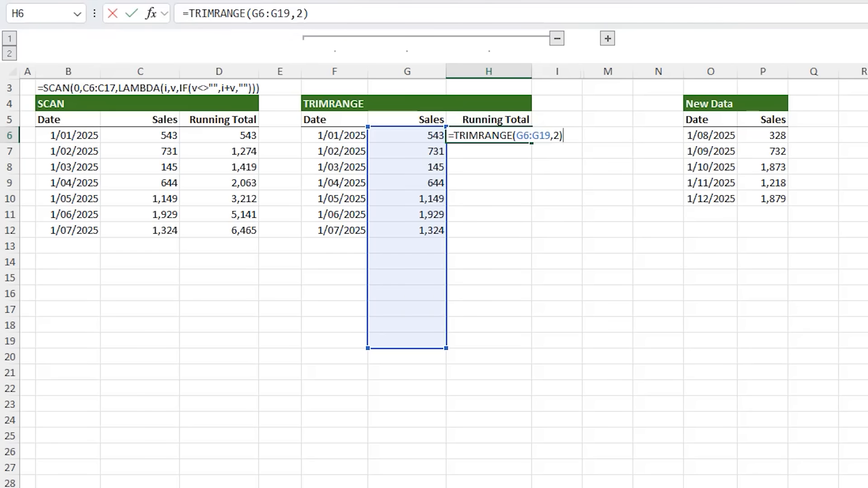
key(Enter)
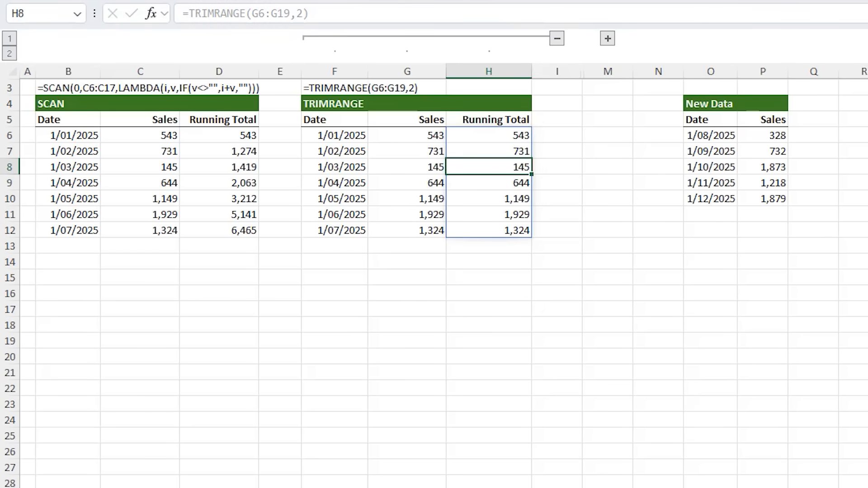
click(488, 230)
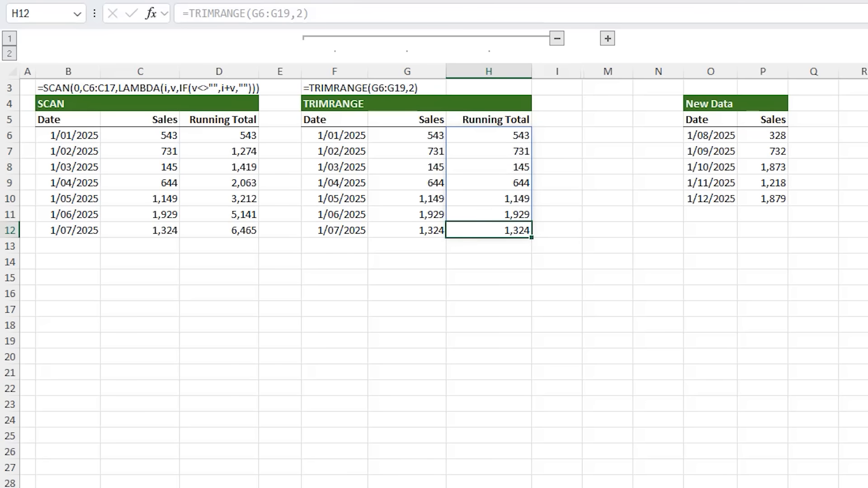
Change H6 to =SCAN(0,TRIMRANGE(G6:G19,2),SUM) for a running total.
double_click(487, 135)
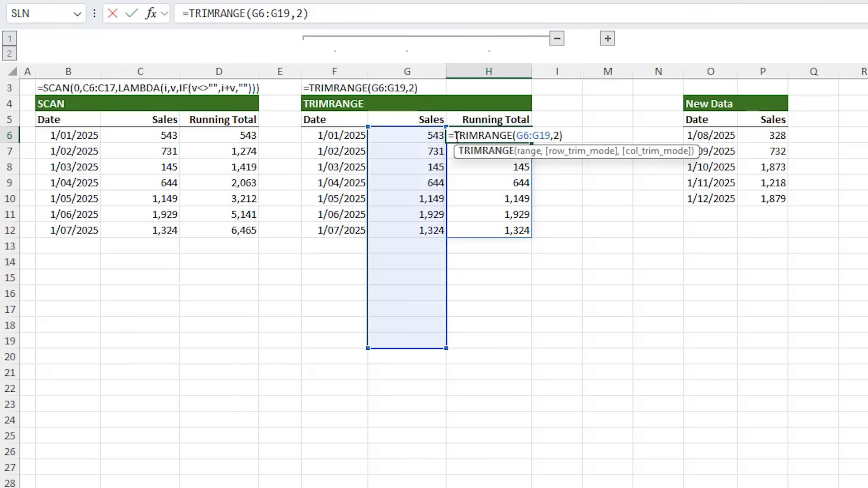
text(sca)
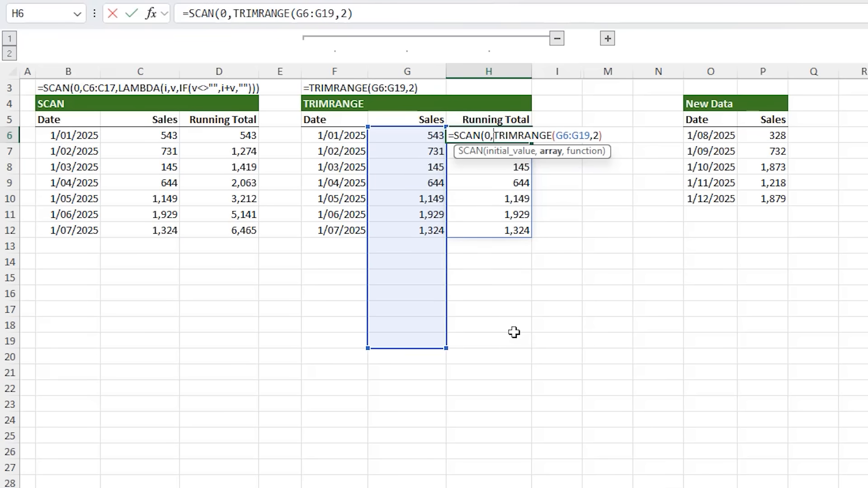
text(,)
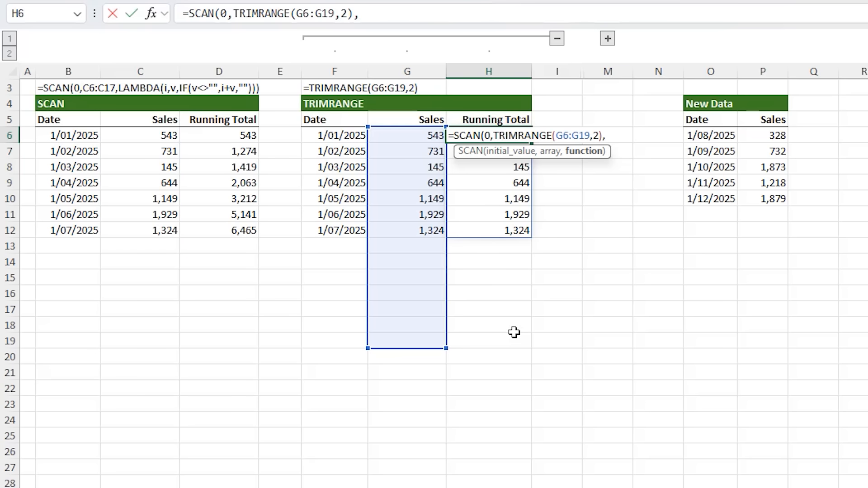
text(SUM))
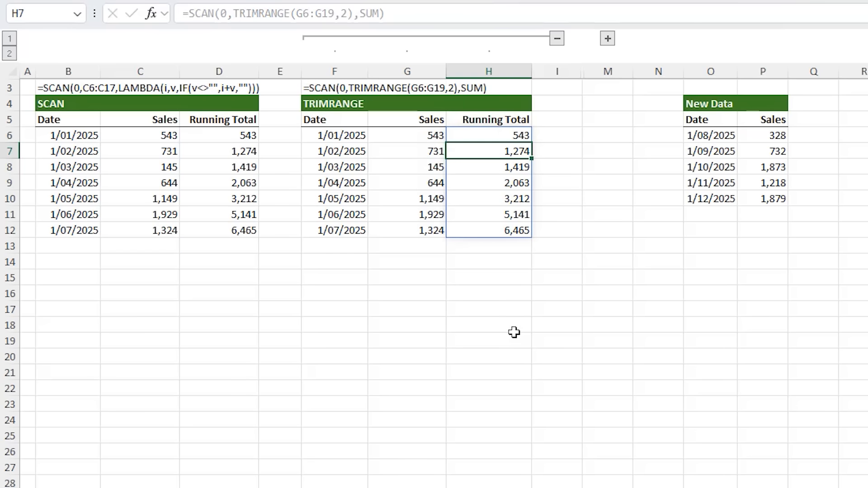
click(488, 198)
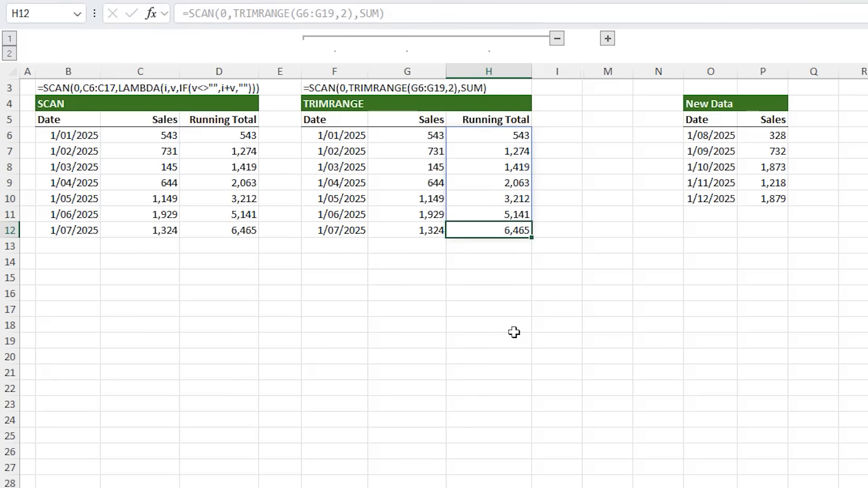
Paste the five New Data rows below the table, extending the total to 12,495.
click(487, 278)
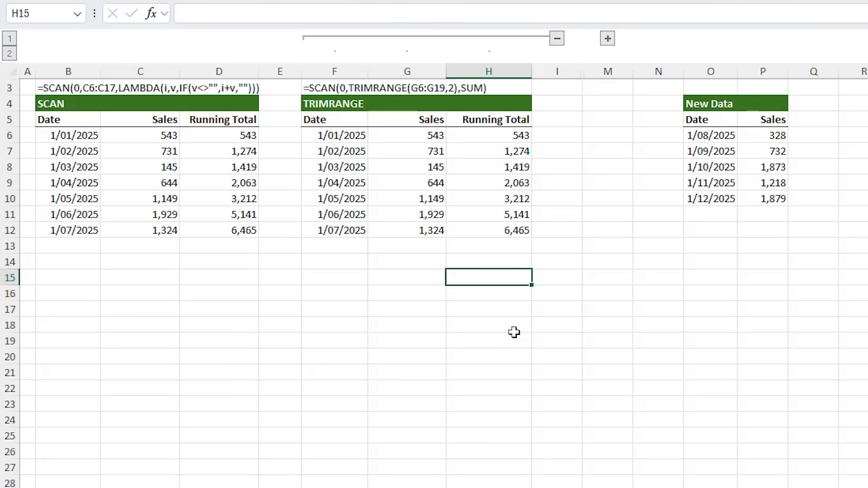
drag(710, 134, 775, 198)
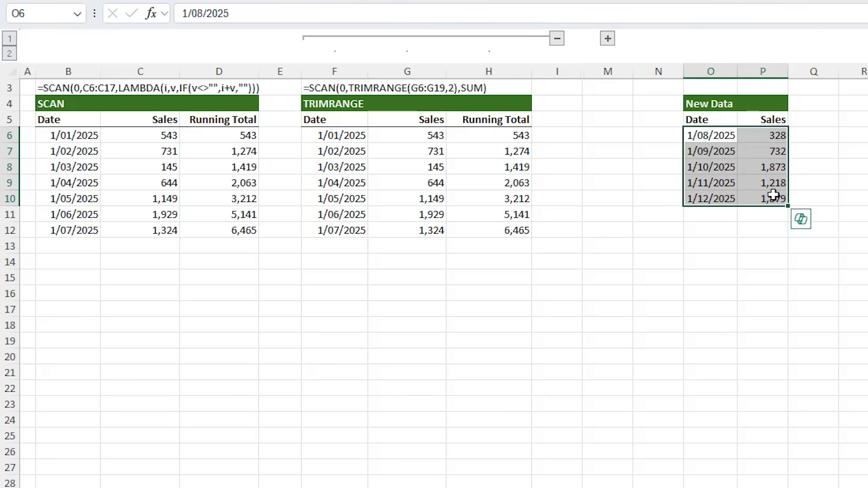
key(ctrl+v)
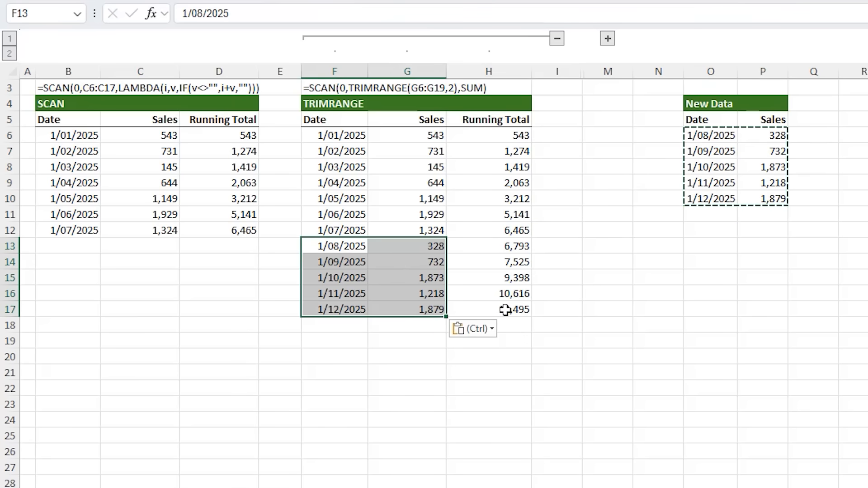
click(488, 310)
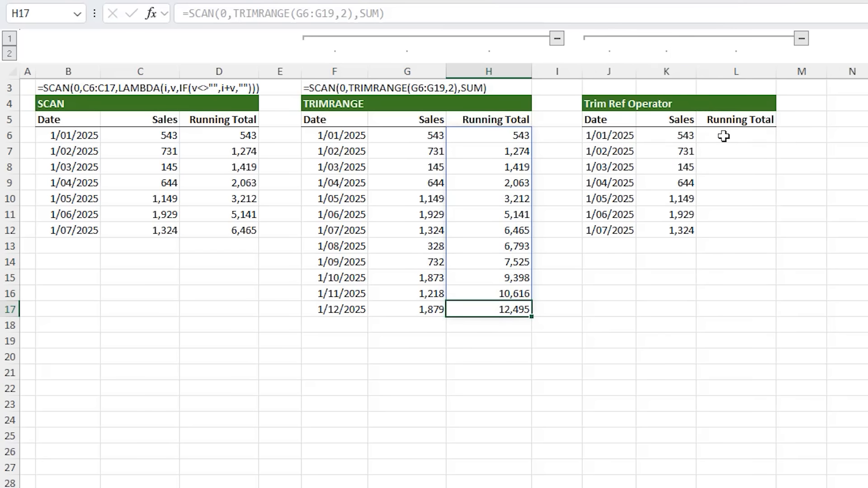
Set L6 to =SCAN(0,K6:.K19,SUM) using the trim-ref operator, reaching 6,465.
click(736, 135)
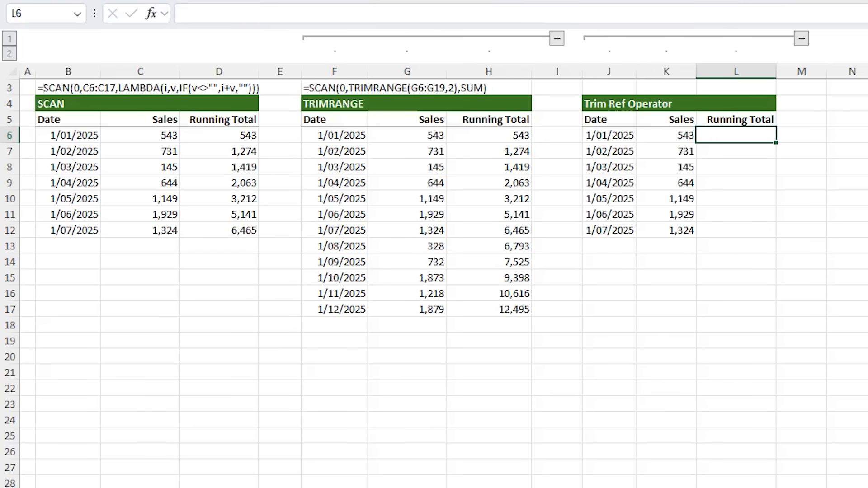
mouse_move(218, 385)
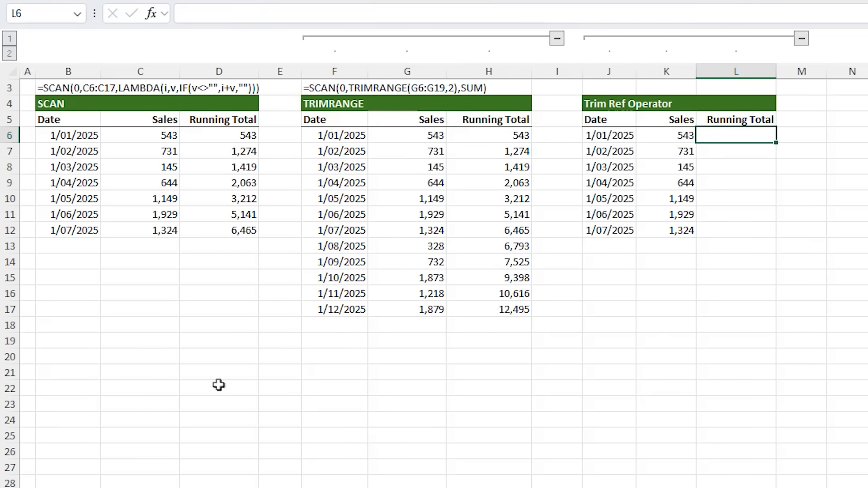
mouse_move(732, 442)
text(=SCAN(0,K6:K19,2),SUM))
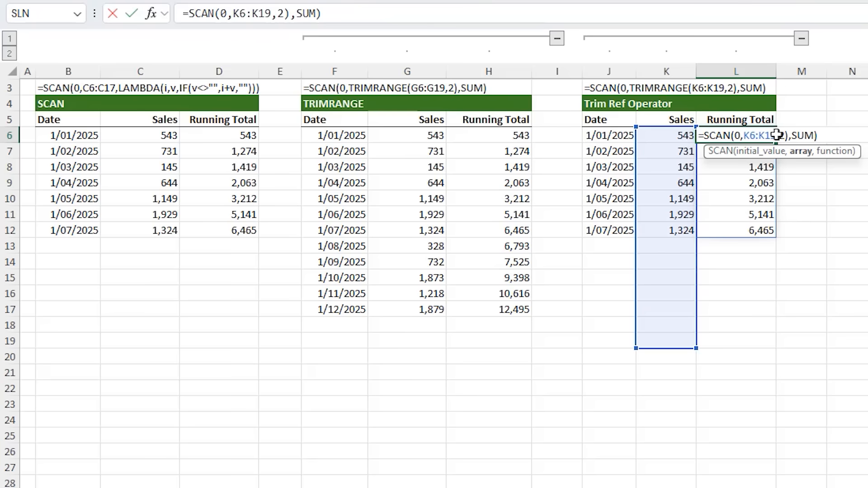
key(Backspace)
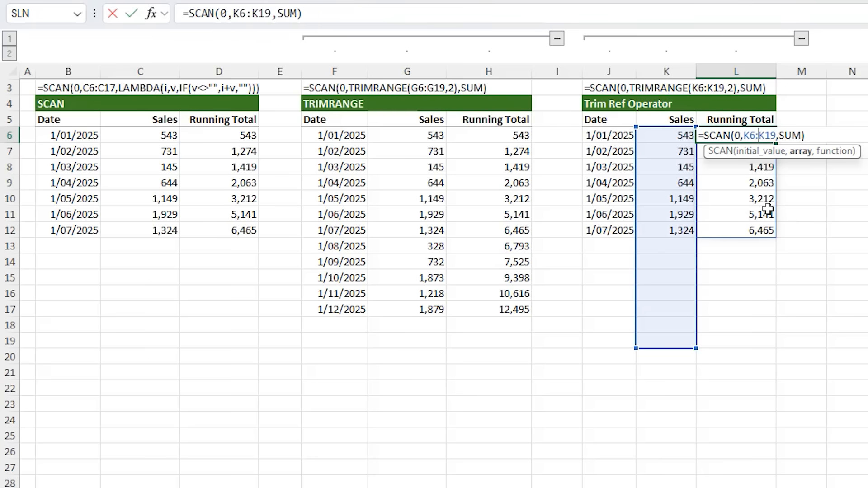
text(.)
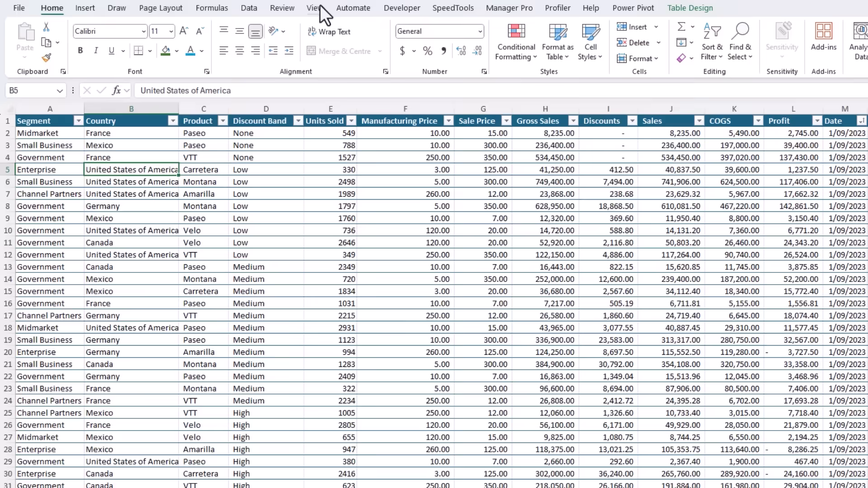
Turn on Focus Cell in blue with Show Auto-Highlight enabled.
click(315, 8)
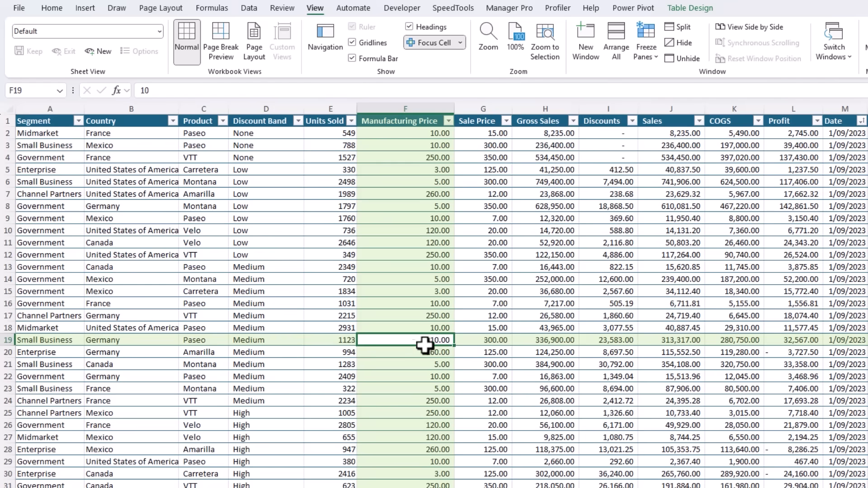
drag(405, 340, 405, 365)
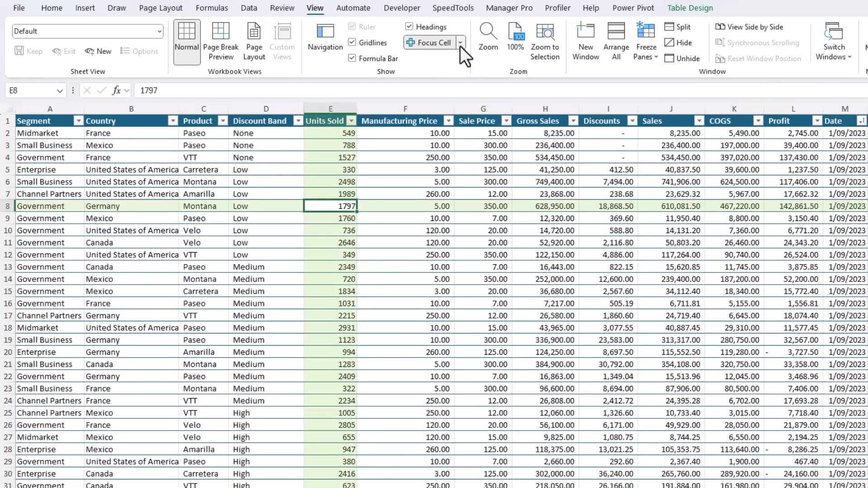
click(460, 43)
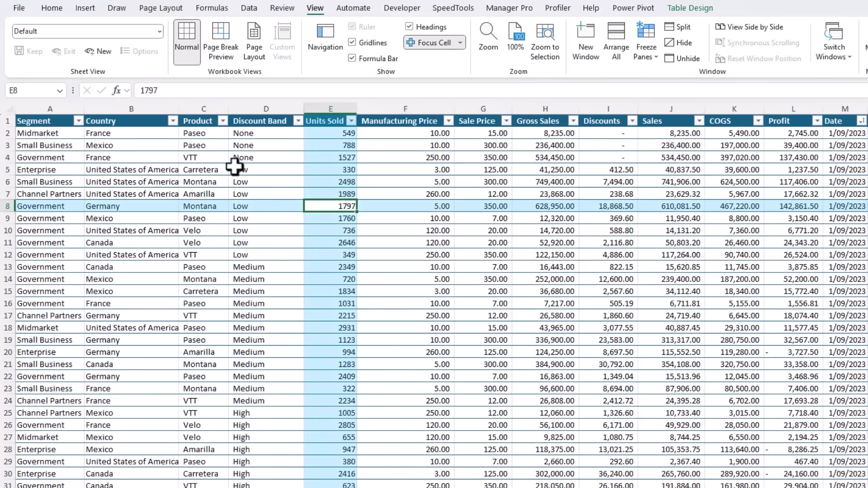
click(460, 42)
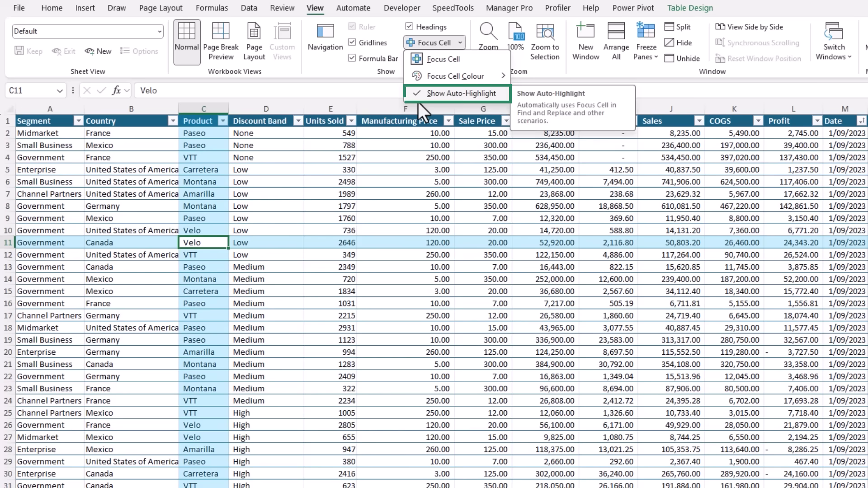
click(454, 93)
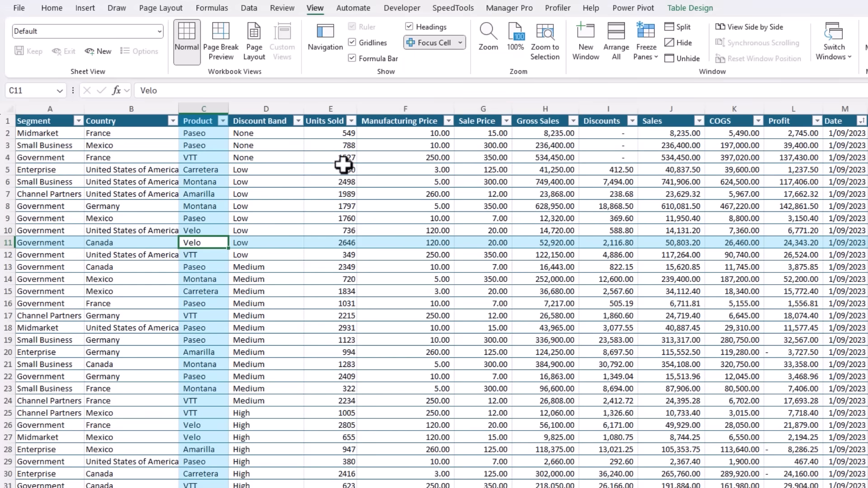
key(ctrl+f)
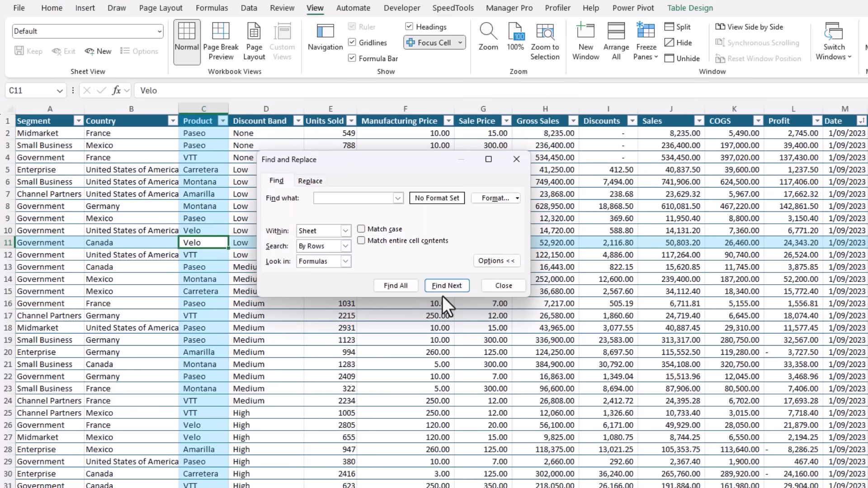
Find 'velo' and step through two Velo matches with the highlight following.
text(velo)
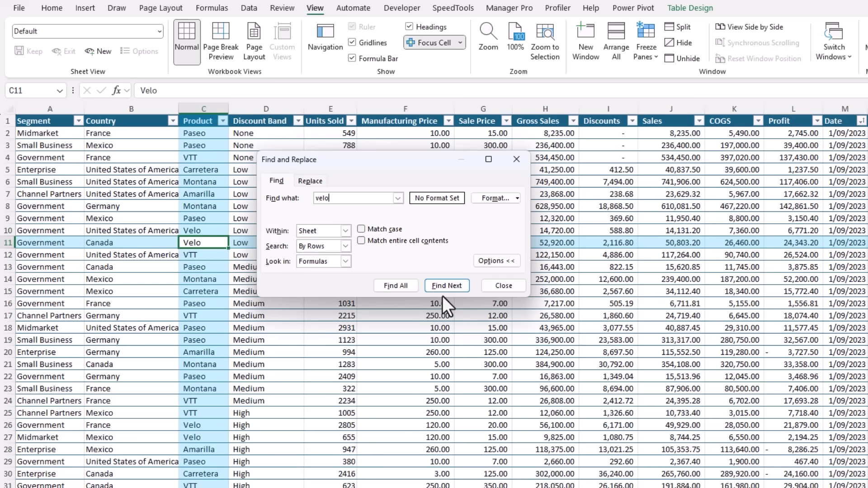
click(447, 285)
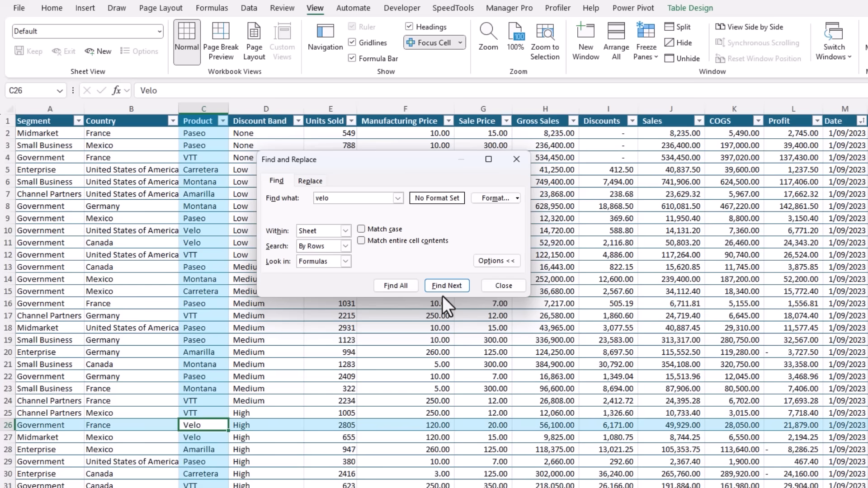
click(447, 285)
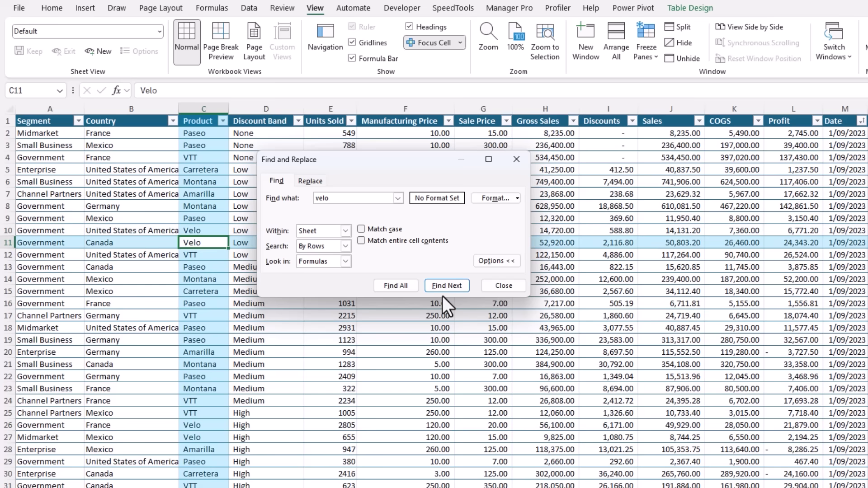